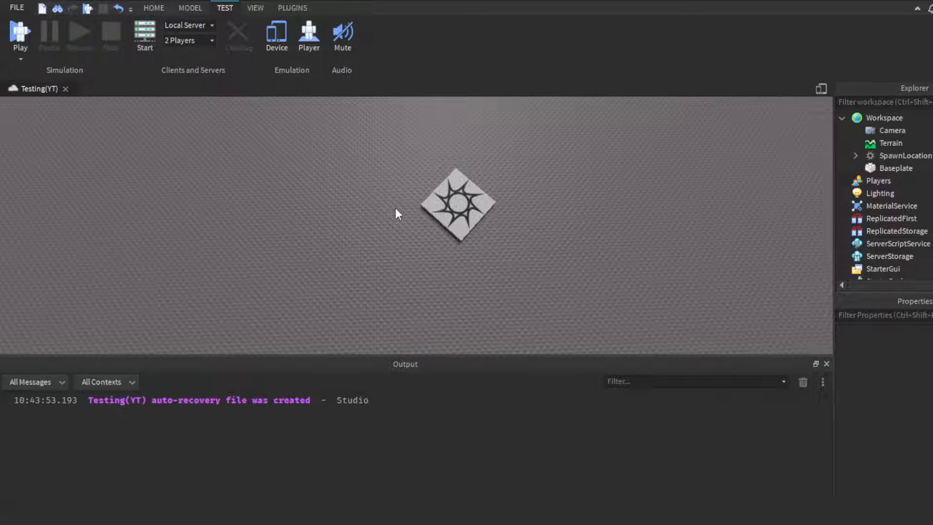
- Insert a new Script under ServerScriptService using its + button
{"action": "left_click", "coordinate": [893, 243]}
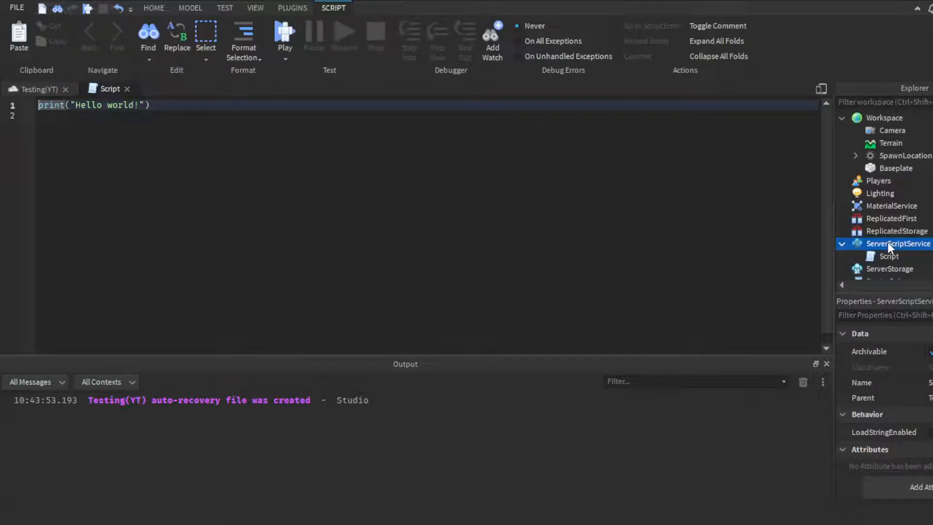
- Rename the Script to TPCommandScript and delete its print("Hello world!") line
{"action": "left_click", "coordinate": [889, 256]}
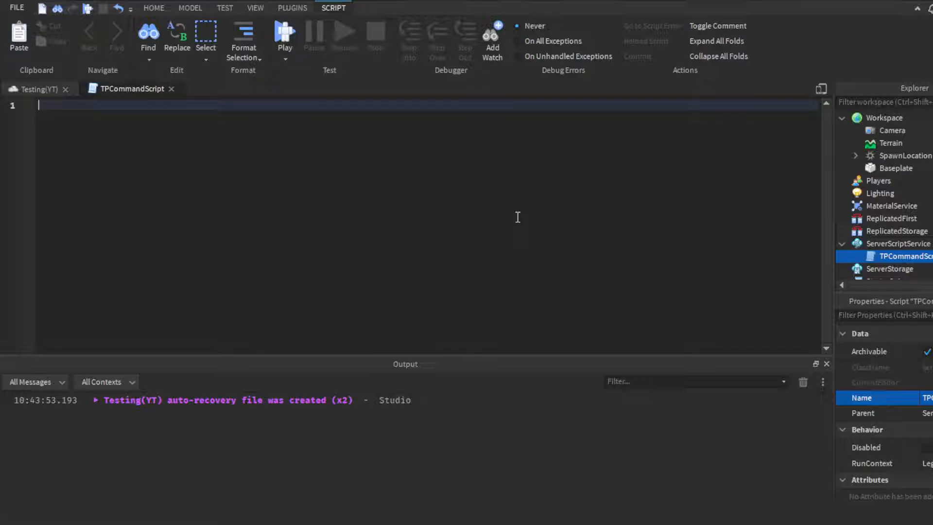
- Declare local Prefix = ":tp " on line 1, removing stray characters
{"action": "type", "text": "local"}
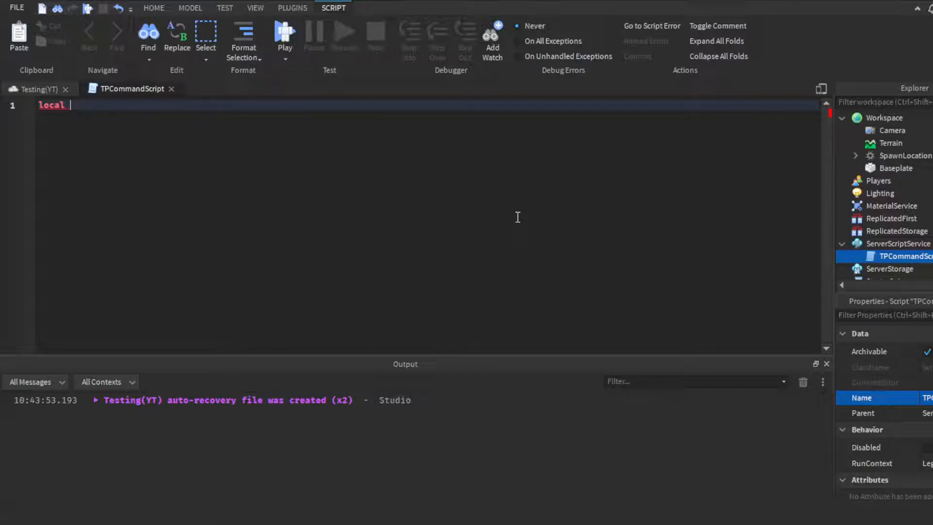
{"action": "type", "text": "Pref"}
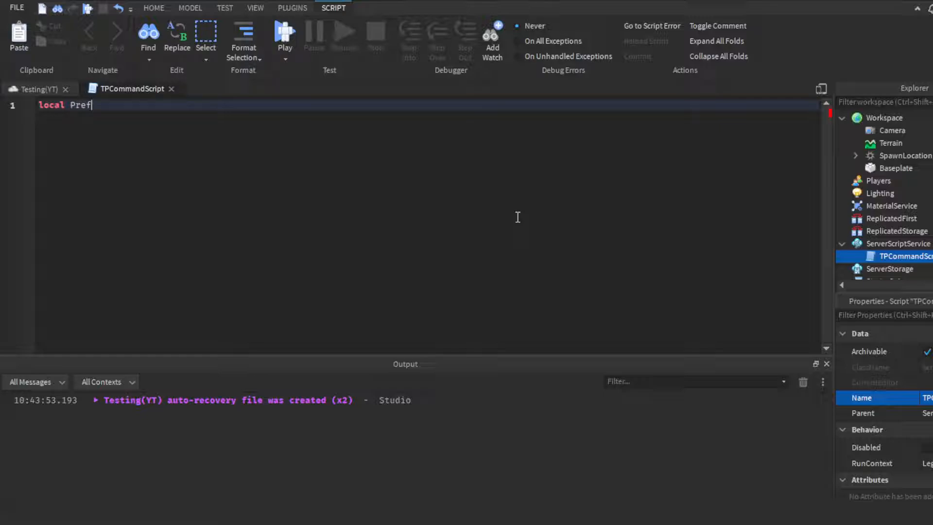
{"action": "type", "text": "ix ="}
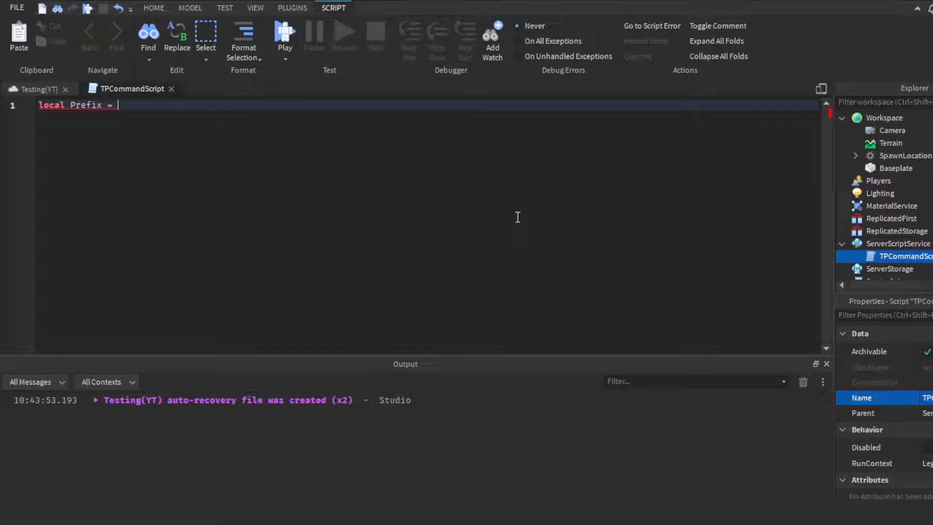
{"action": "type", "text": "\":\""}
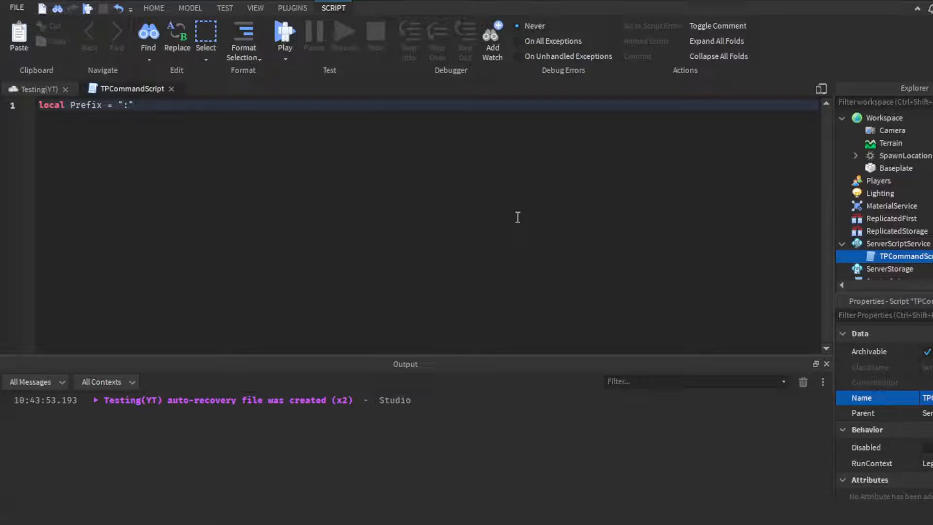
{"action": "type", "text": "tp"}
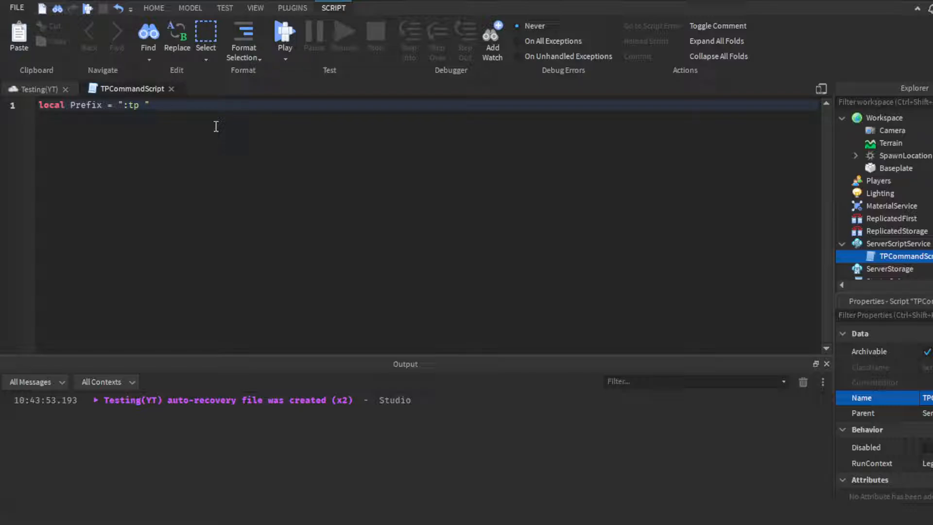
{"action": "type", "text": "tp"}
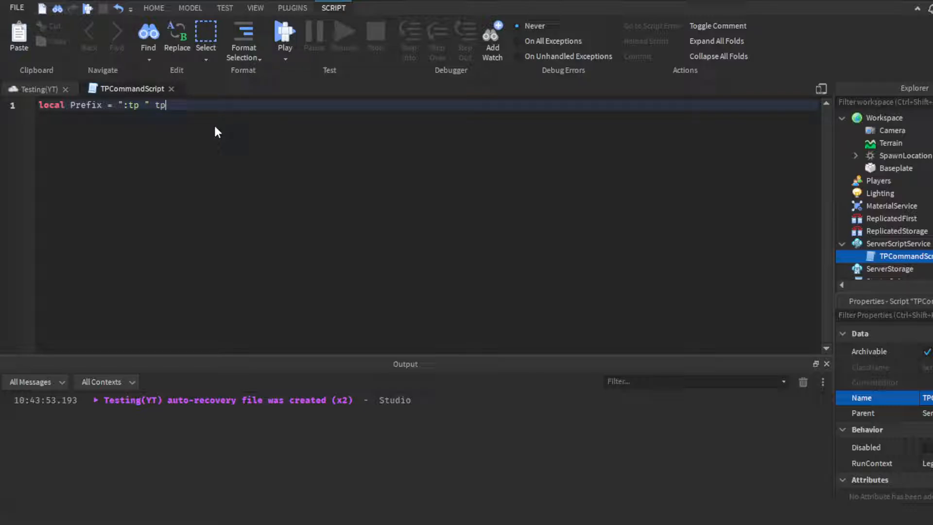
{"action": "type", "text": "s"}
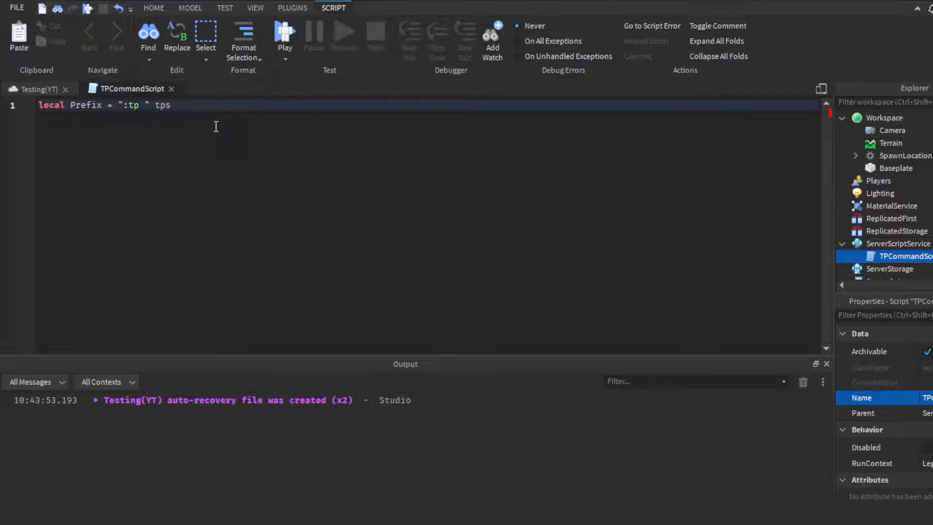
{"action": "key", "text": "Backspace"}
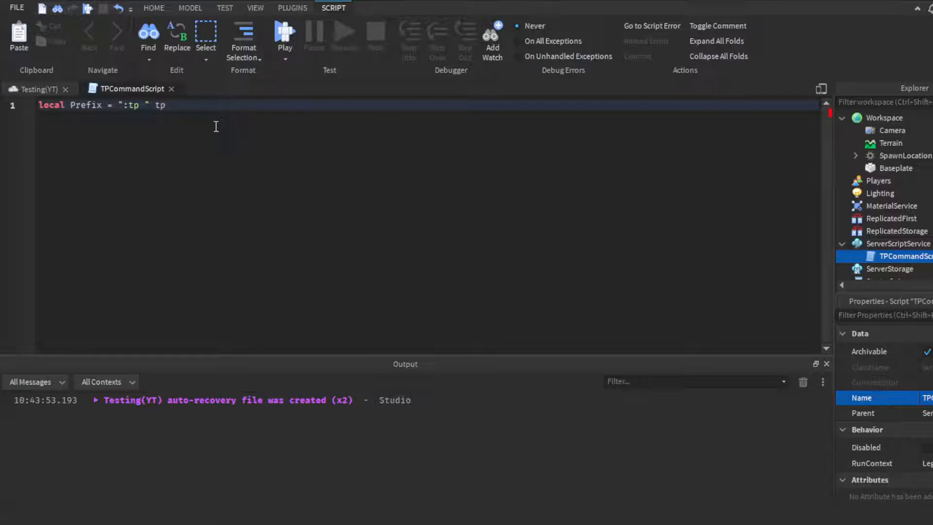
{"action": "type", "text": "sdjd"}
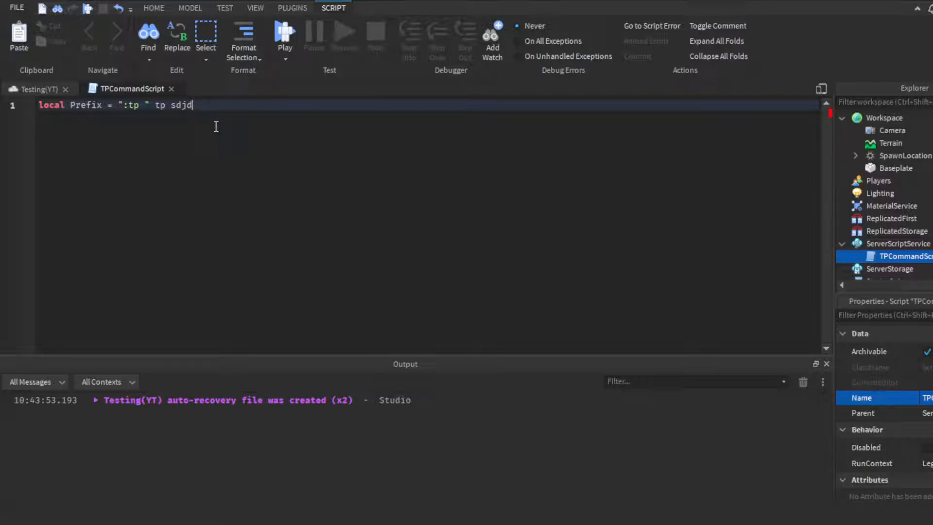
{"action": "key", "text": "Backspace"}
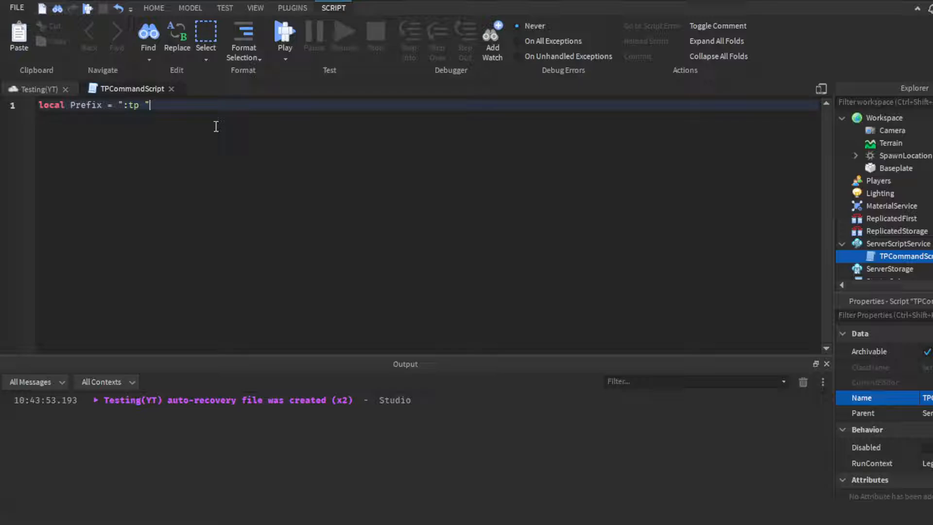
{"action": "type", "text": "game.players.PlayerAdded:Connect(function"}
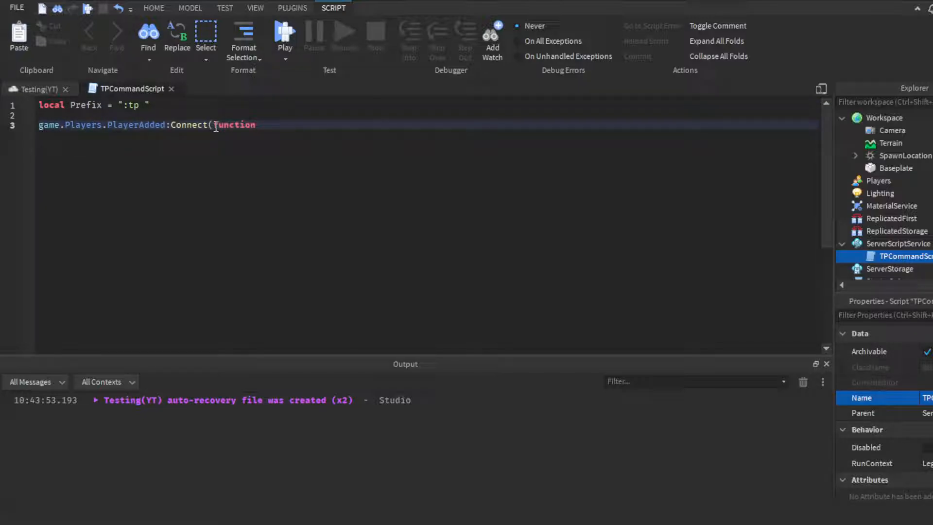
- Write PlayerAdded(plr) and Chatted(msg) handlers with FirstWord = string.match(msg,Prefix)
{"action": "type", "text": "plr)"}
{"action": "type", "text": "plr.Chatted:Connect(function"}
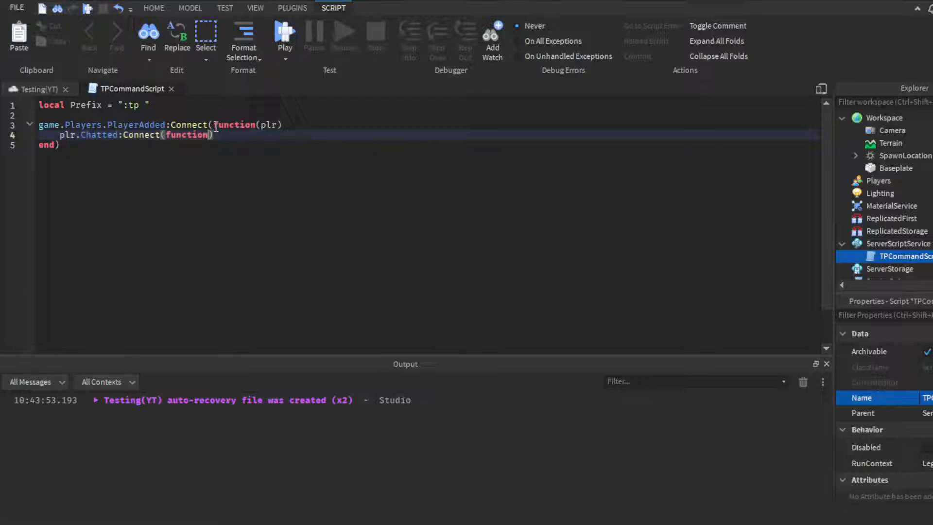
{"action": "type", "text": "msg"}
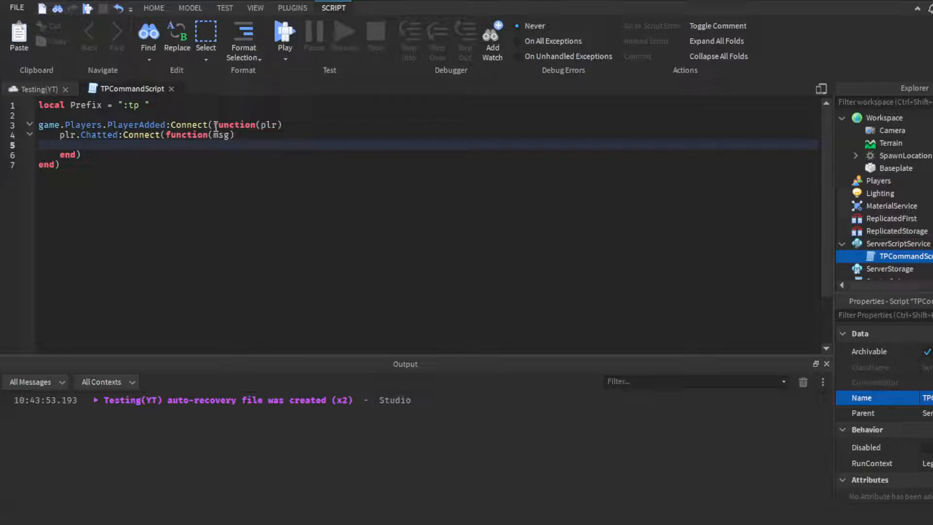
{"action": "type", "text": "local FirstWord = st"}
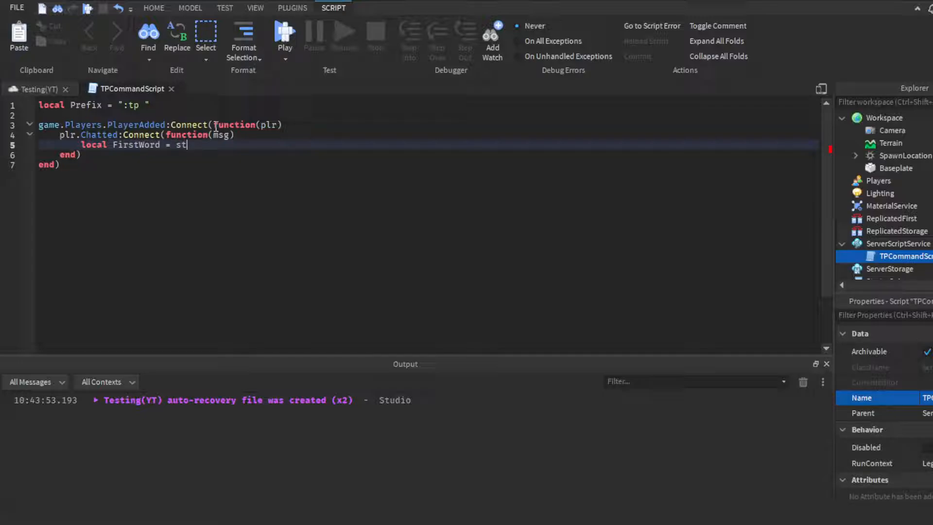
{"action": "type", "text": "ring."}
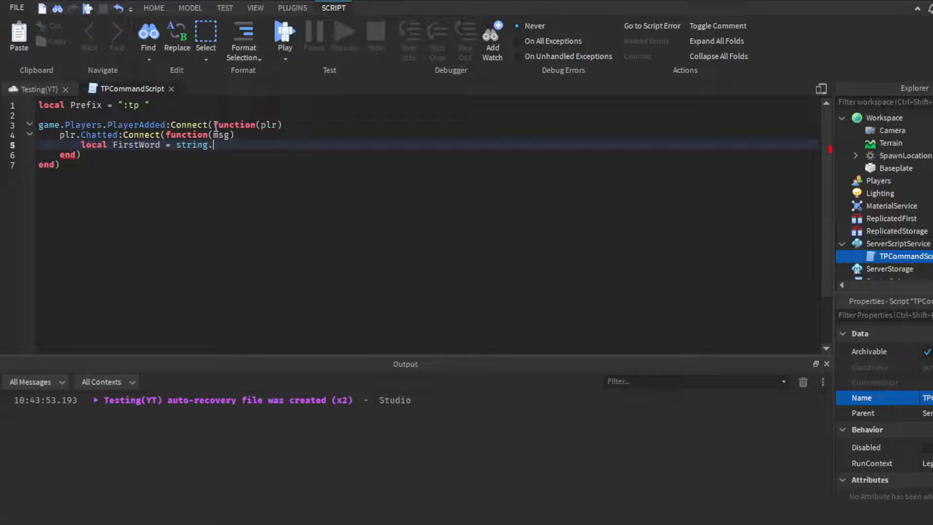
{"action": "type", "text": "match()"}
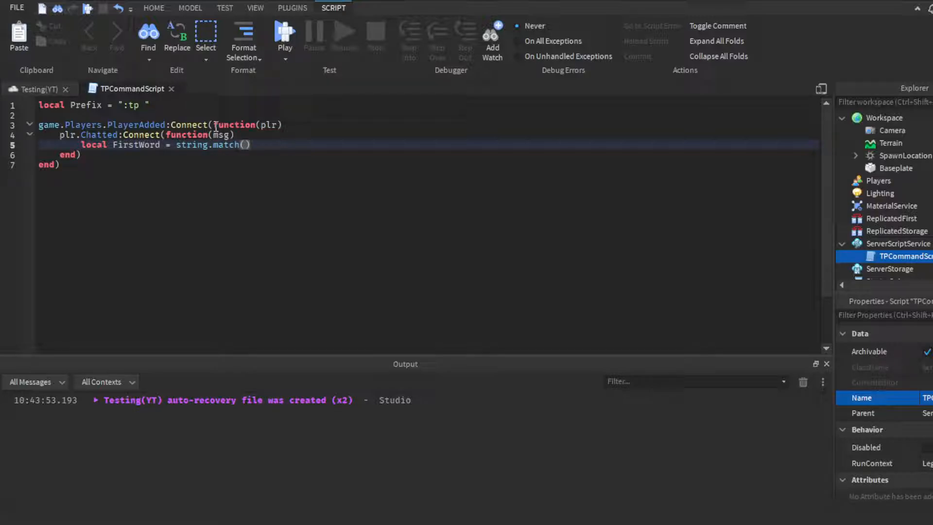
{"action": "type", "text": "ms"}
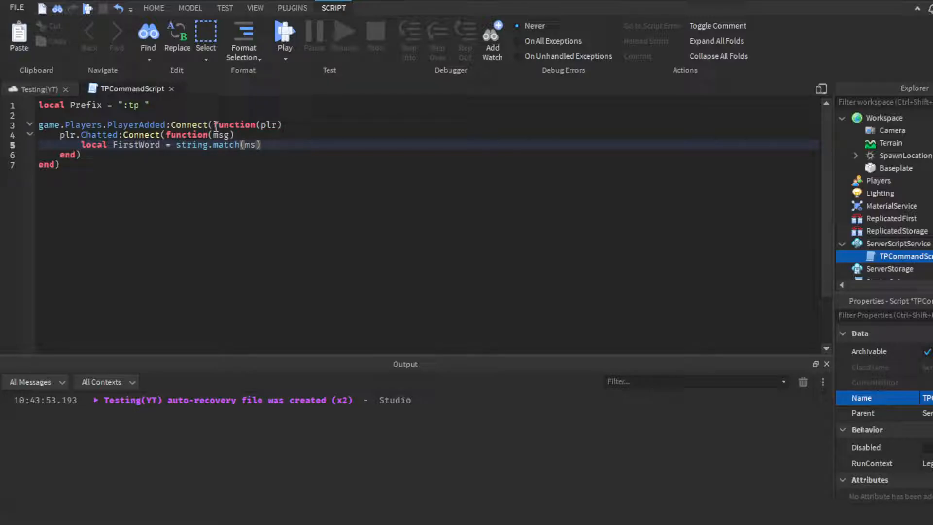
{"action": "type", "text": ",pre"}
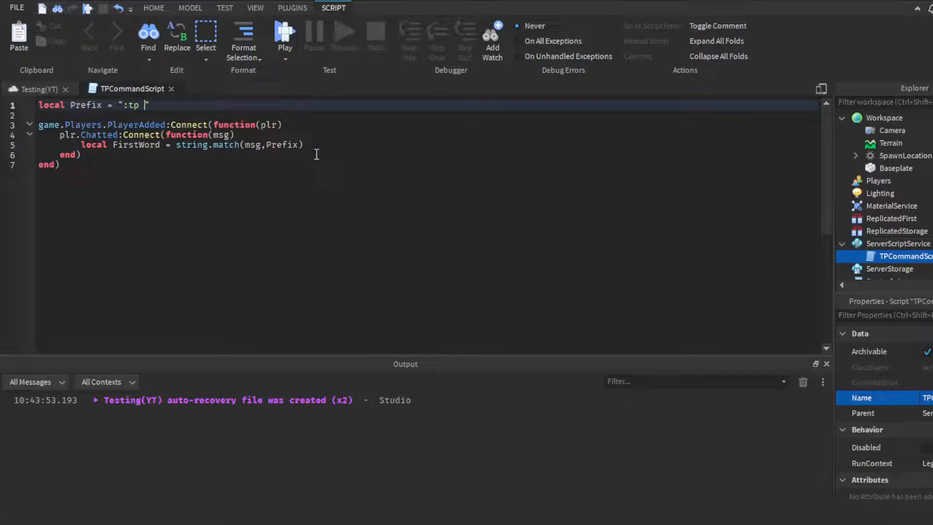
- Add local SecondWord = string.split(msg,Prefix) with a blank line below it
{"action": "type", "text": "local SecondWord"}
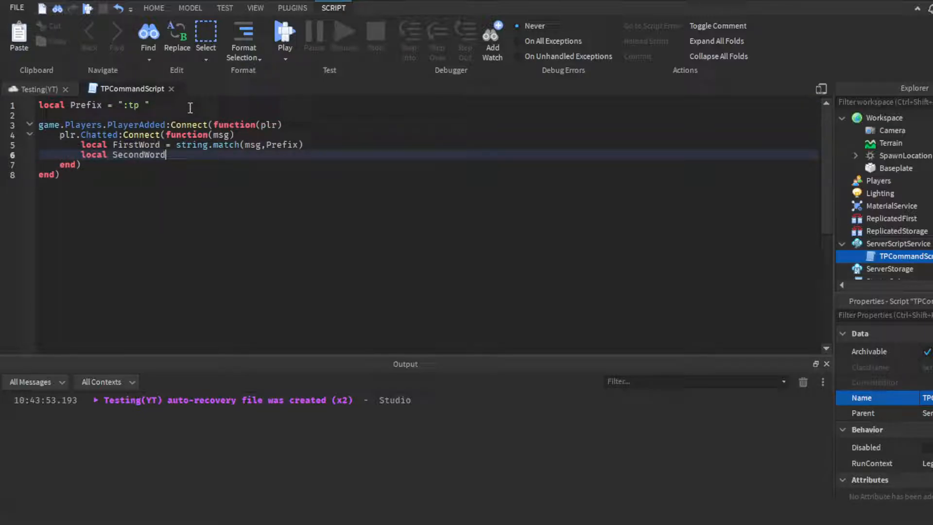
{"action": "type", "text": "= string.spl"}
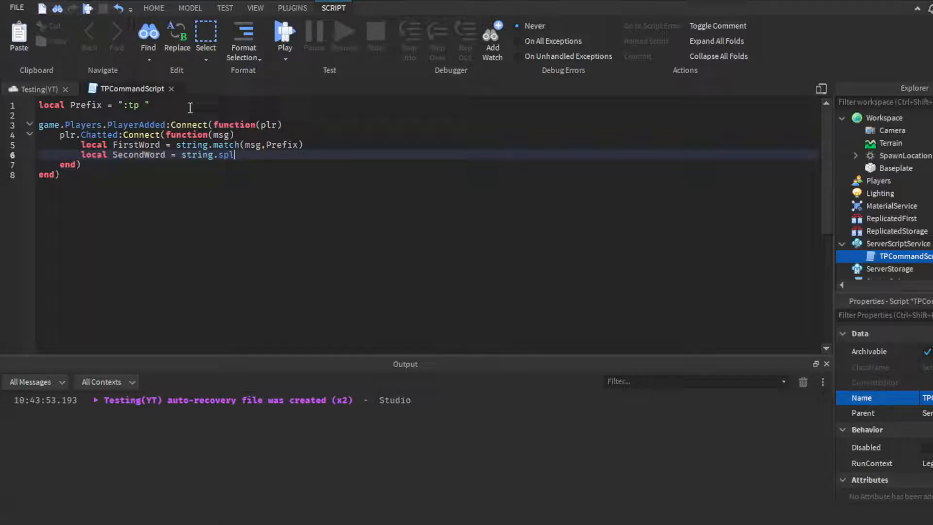
{"action": "type", "text": "it()"}
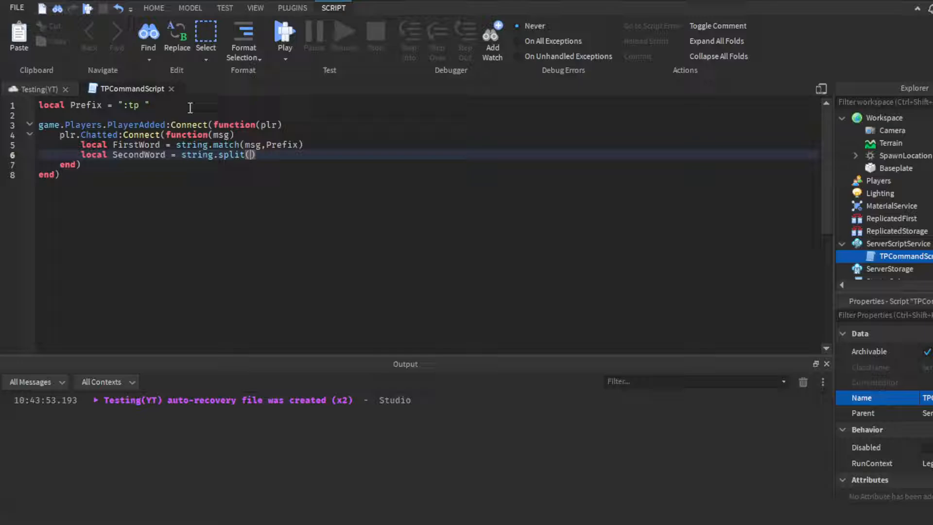
{"action": "type", "text": "msg,pr"}
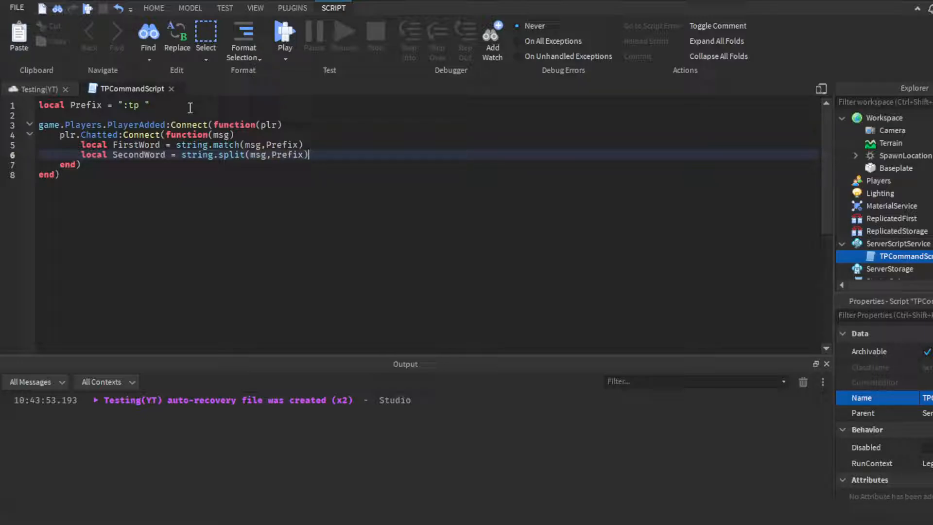
{"action": "mouse_move", "coordinate": [291, 187]}
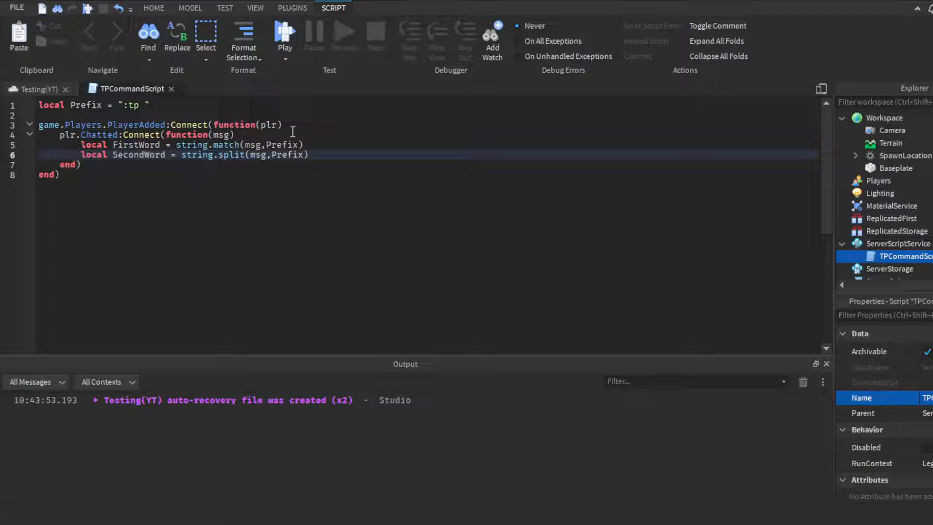
{"action": "left_click", "coordinate": [308, 155]}
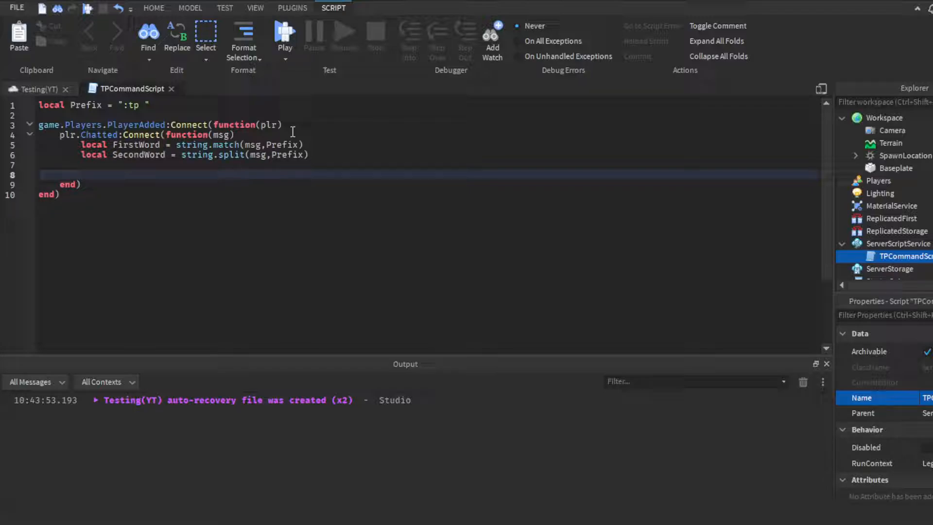
- Write a for i,v in pairs(game.Workspace:GetChildren()) do loop
{"action": "type", "text": "fi"}
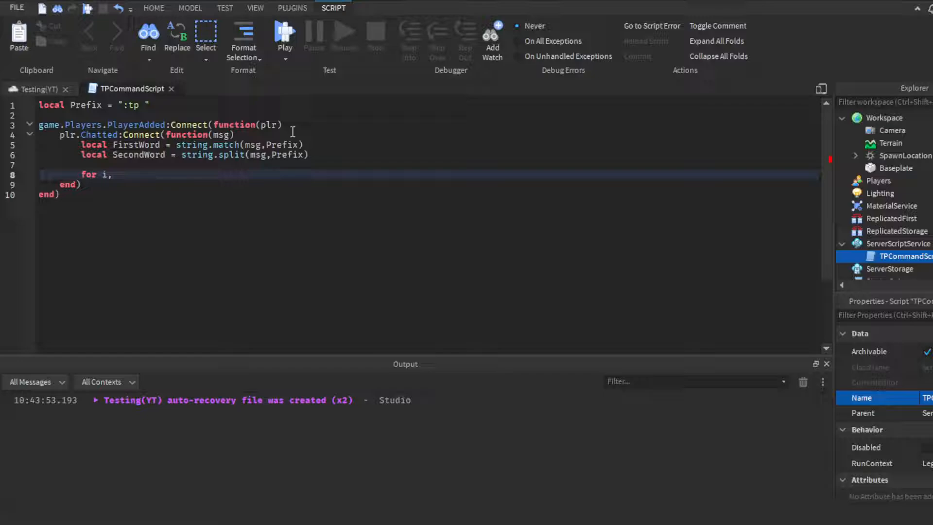
{"action": "type", "text": "v in pairs()"}
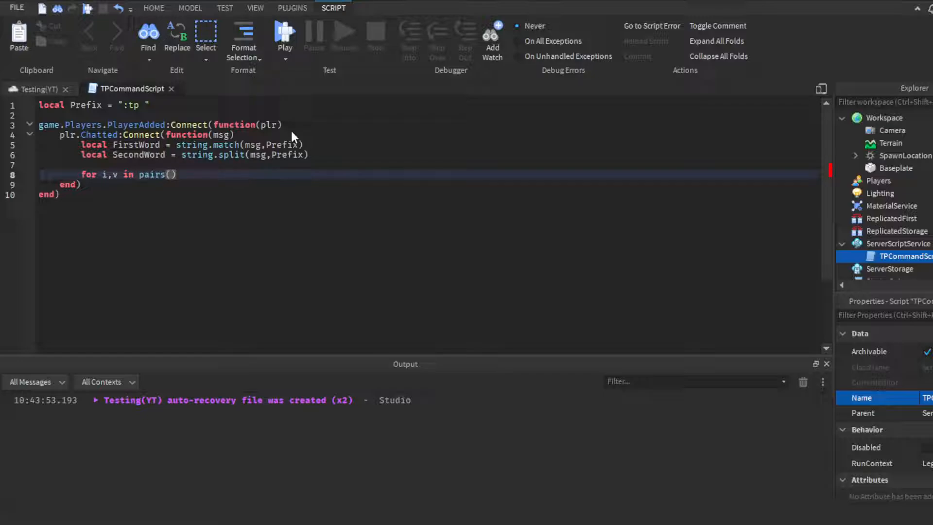
{"action": "type", "text": "game"}
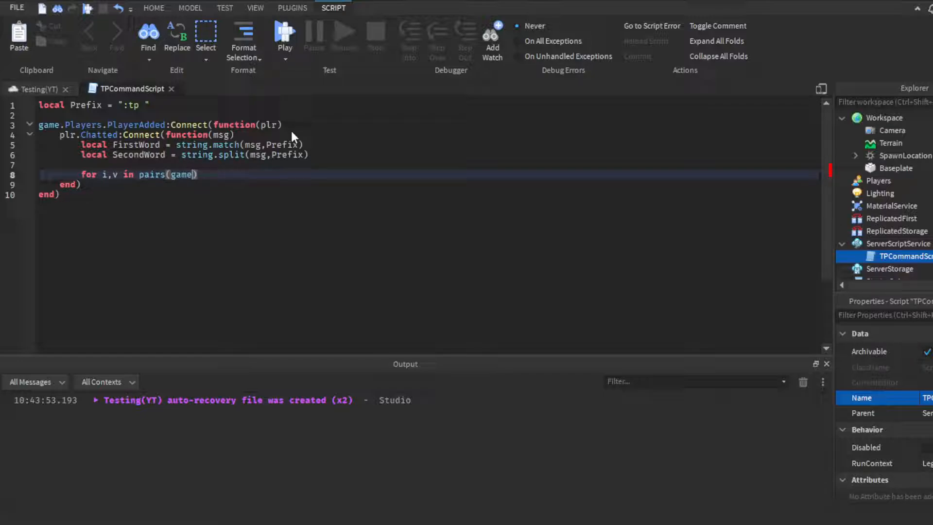
{"action": "type", "text": "."}
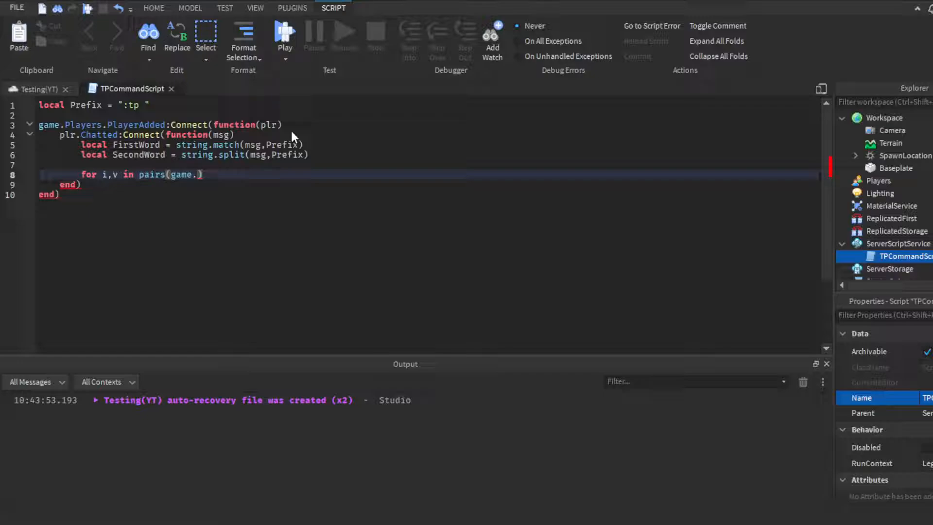
{"action": "type", "text": "Workspace"}
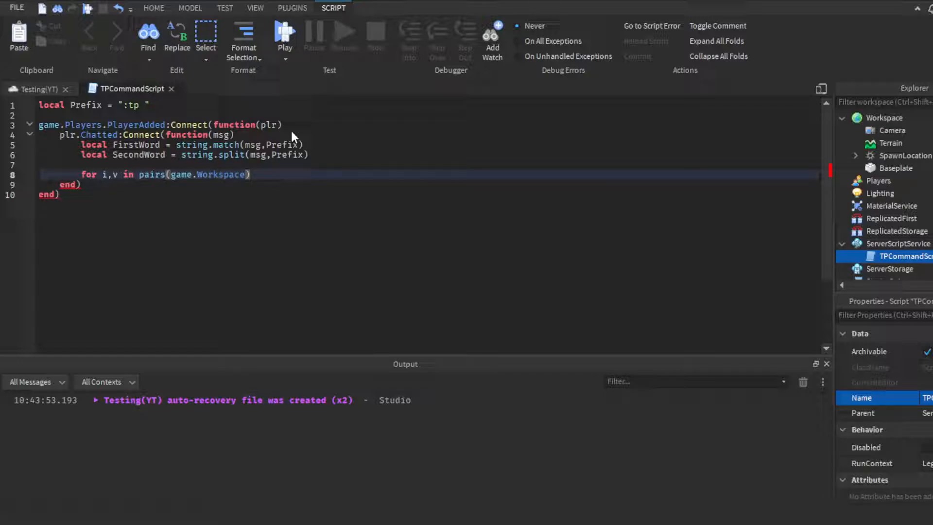
{"action": "type", "text": ":GetChildren()) do"}
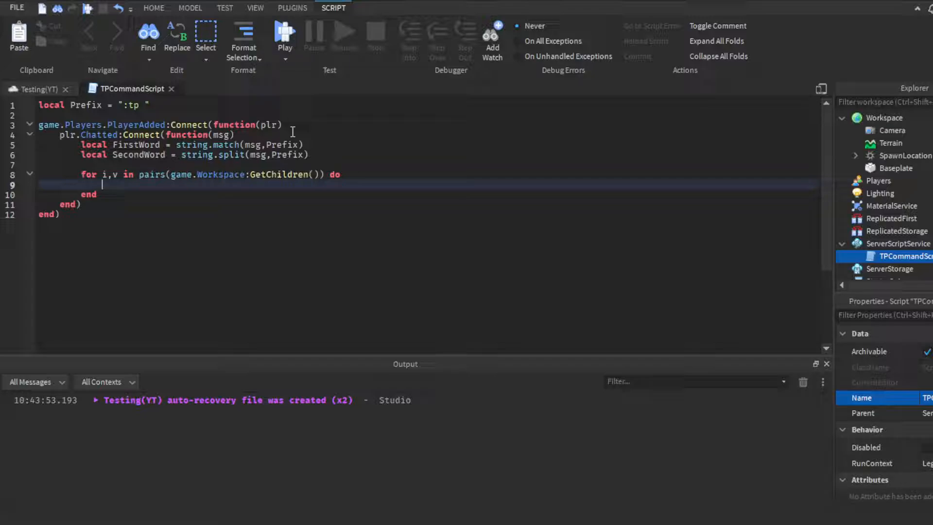
- Inside the loop, add if v.Name == SecondWord[2] then
{"action": "type", "text": "if v.Name =="}
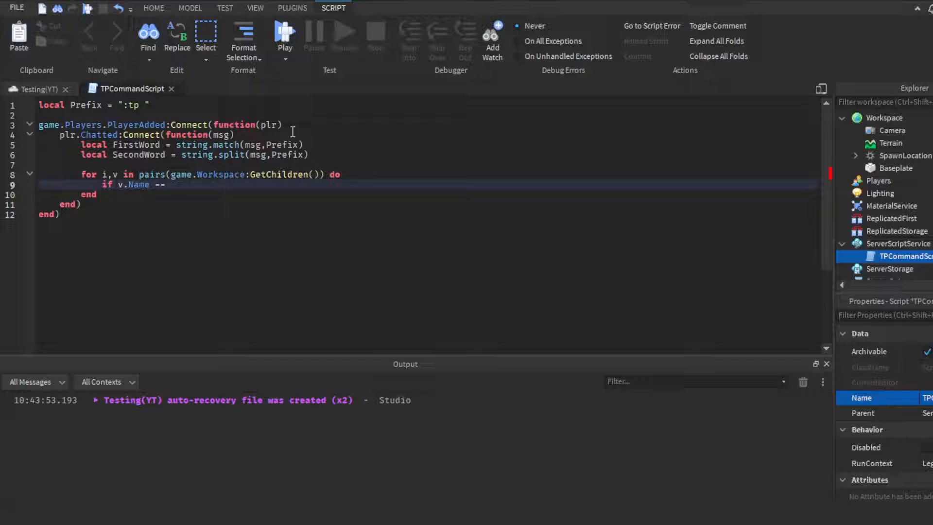
{"action": "type", "text": "SecondWord"}
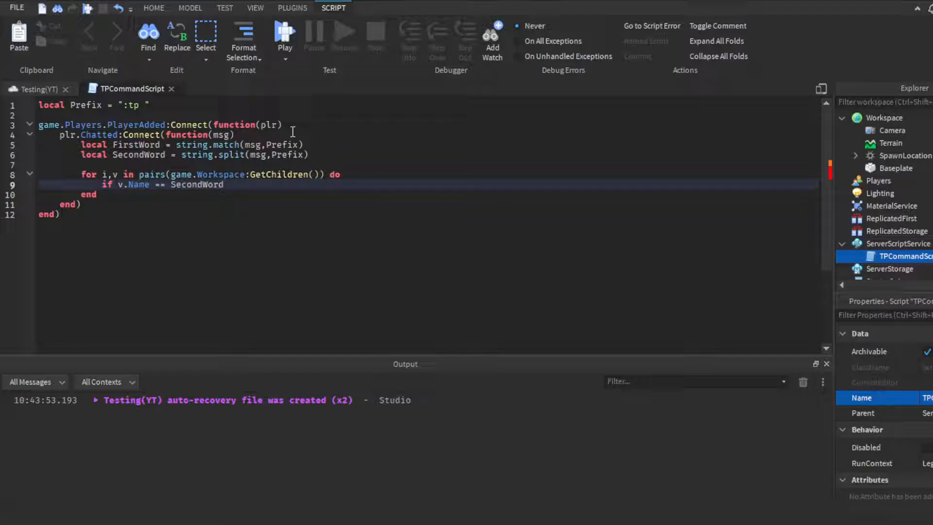
{"action": "key", "text": "Backspace"}
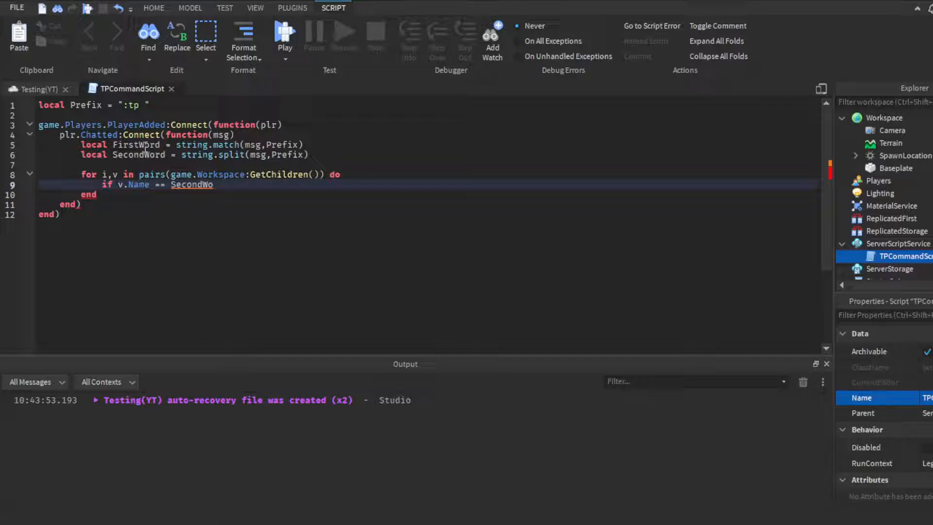
{"action": "type", "text": "r"}
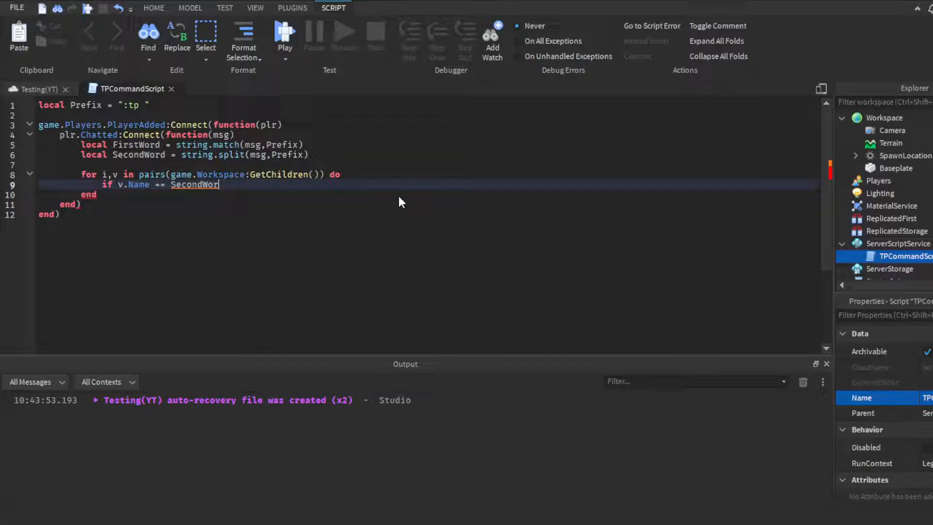
{"action": "mouse_move", "coordinate": [393, 201]}
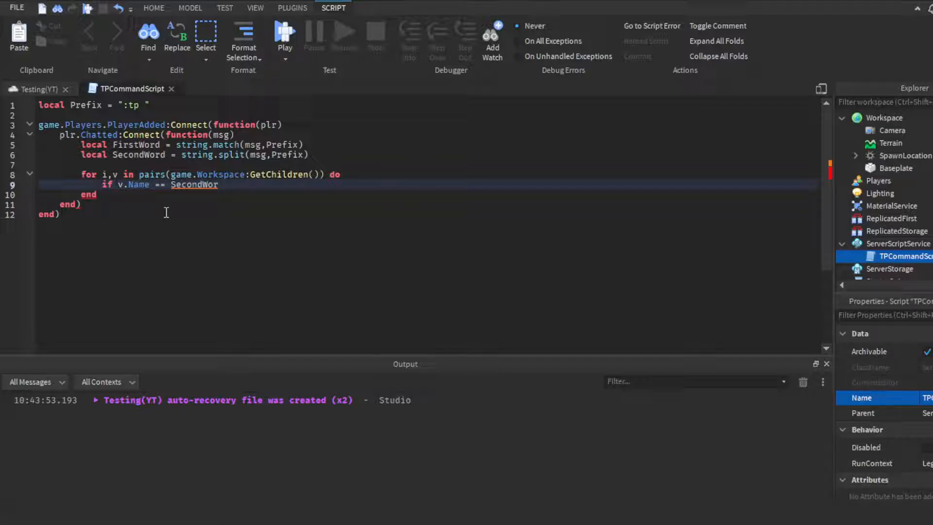
{"action": "mouse_move", "coordinate": [228, 215]}
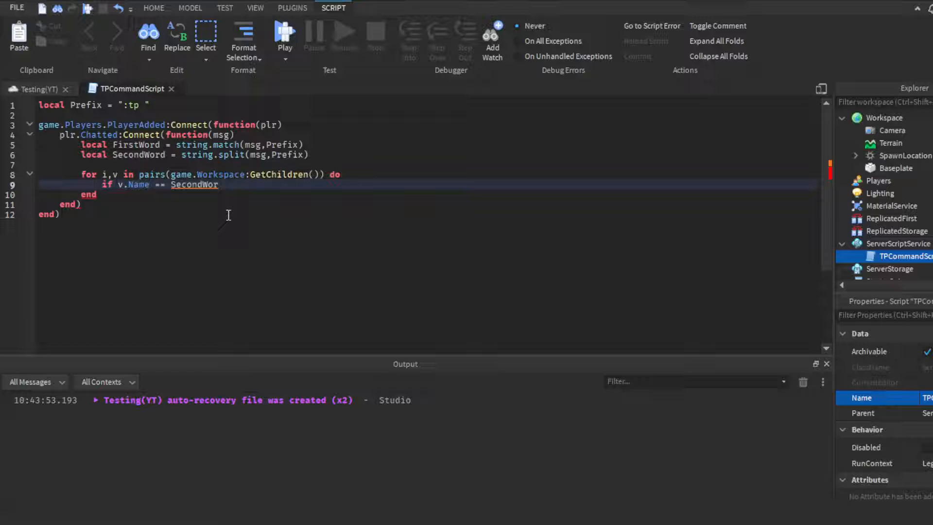
{"action": "mouse_move", "coordinate": [164, 234]}
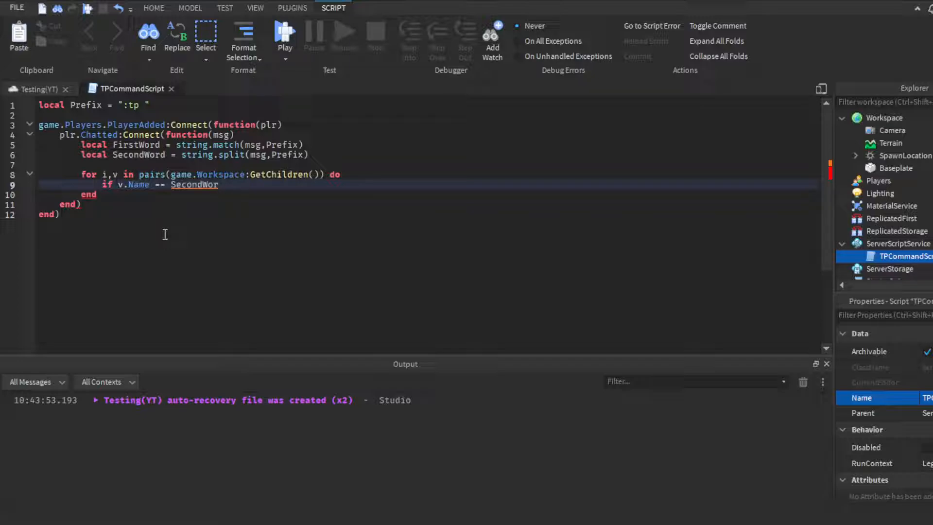
{"action": "type", "text": "d"}
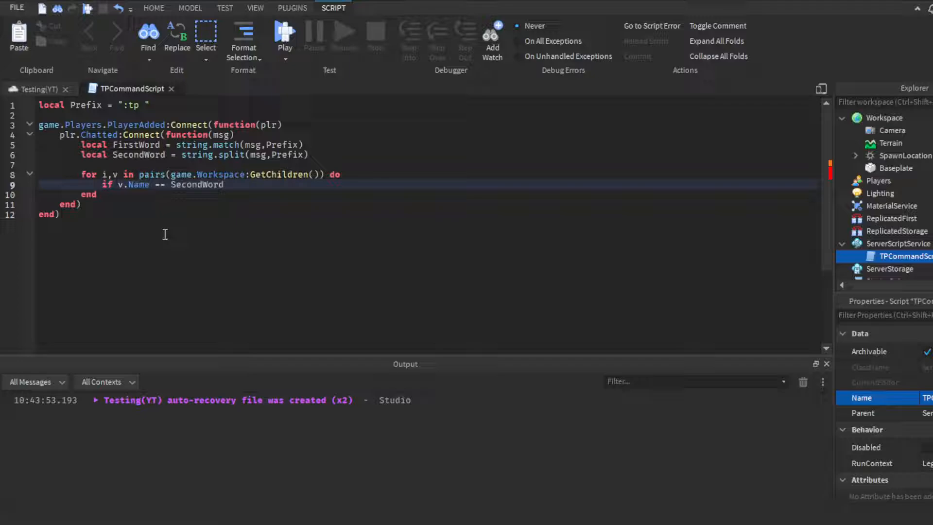
{"action": "type", "text": "[2]"}
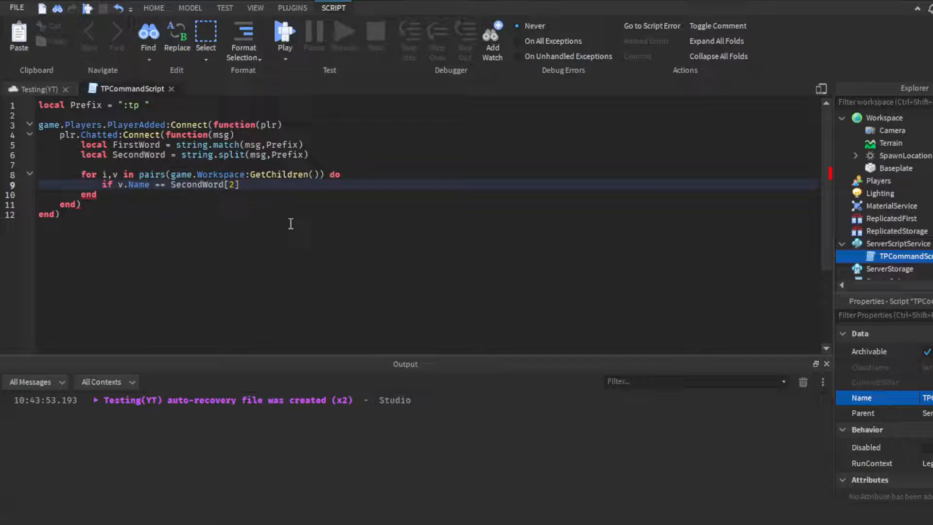
{"action": "type", "text": "then"}
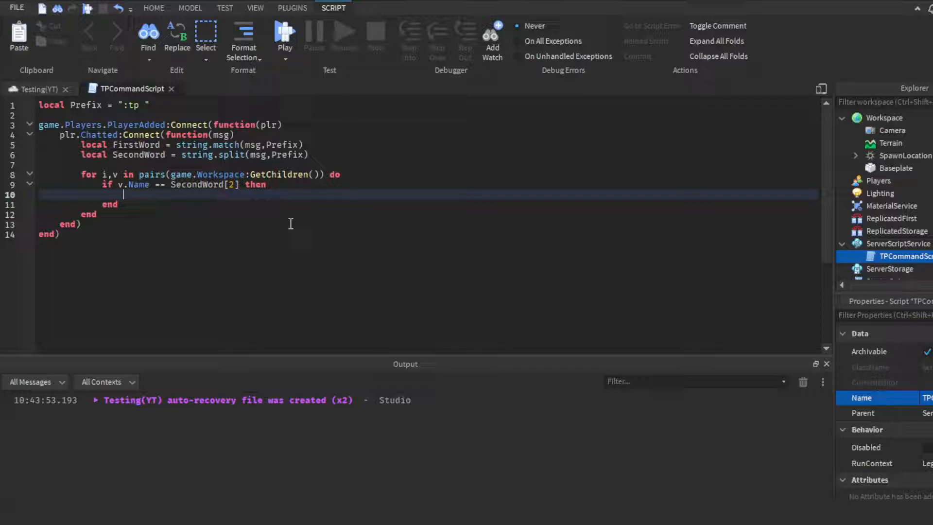
- Set local Character to the Workspace child named plr.Name
{"action": "type", "text": "lov"}
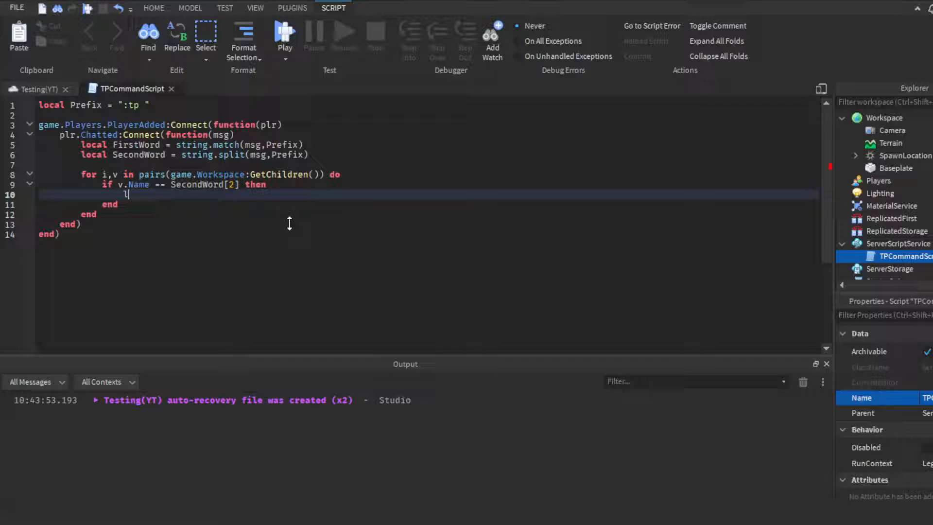
{"action": "type", "text": "ocal"}
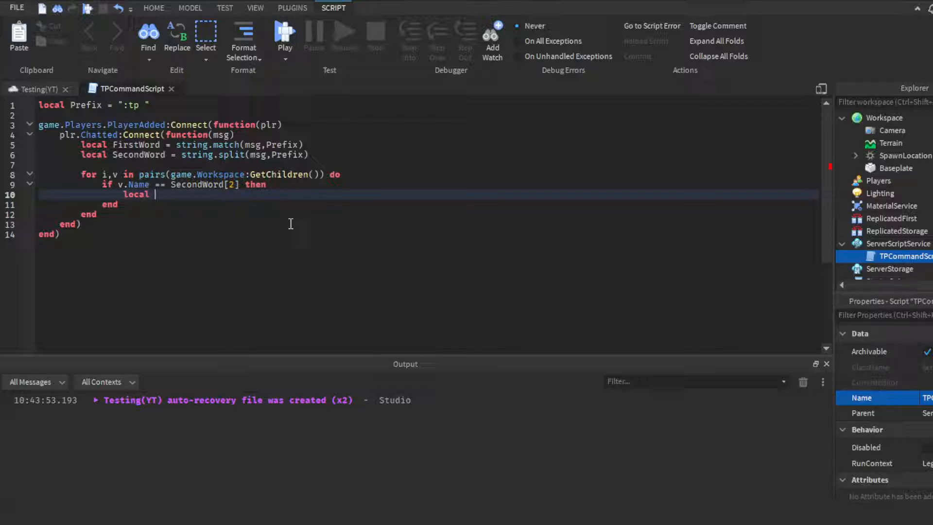
{"action": "type", "text": "Character"}
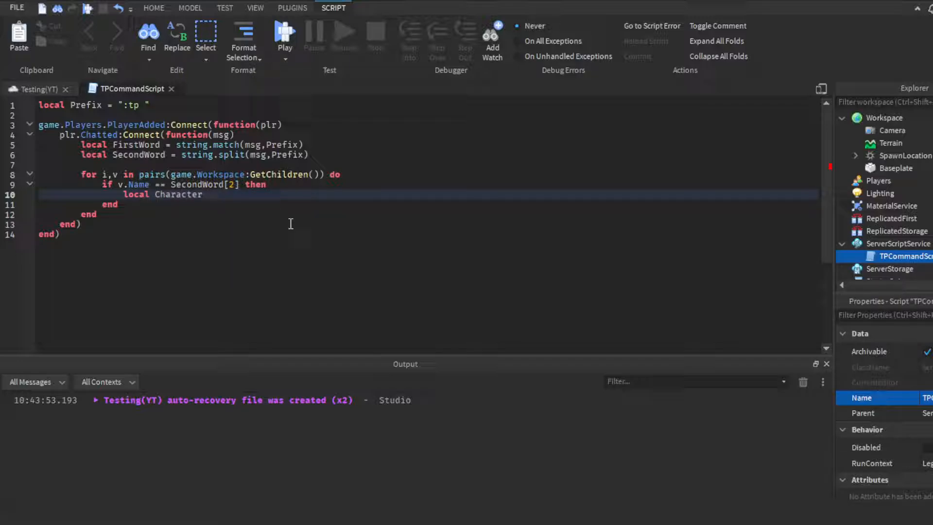
{"action": "type", "text": "="}
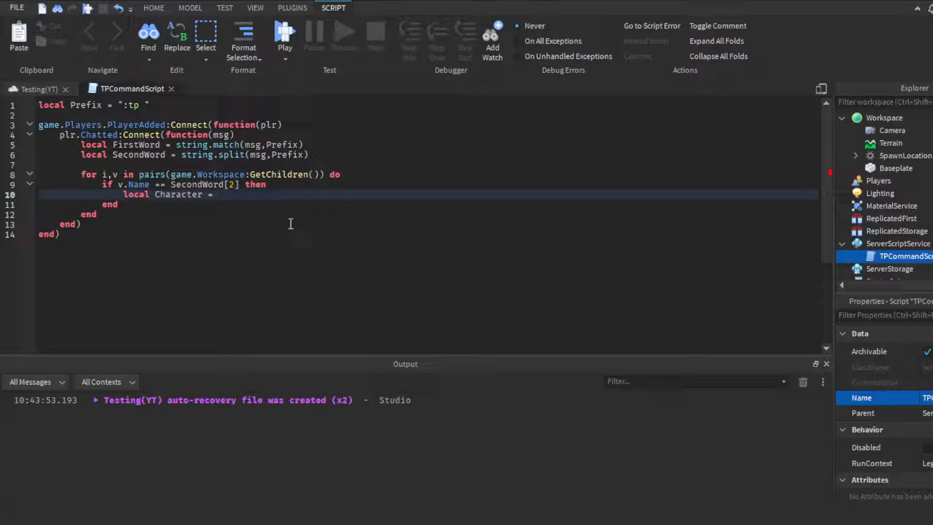
{"action": "type", "text": "game.Workspace:FindFirstChild("}
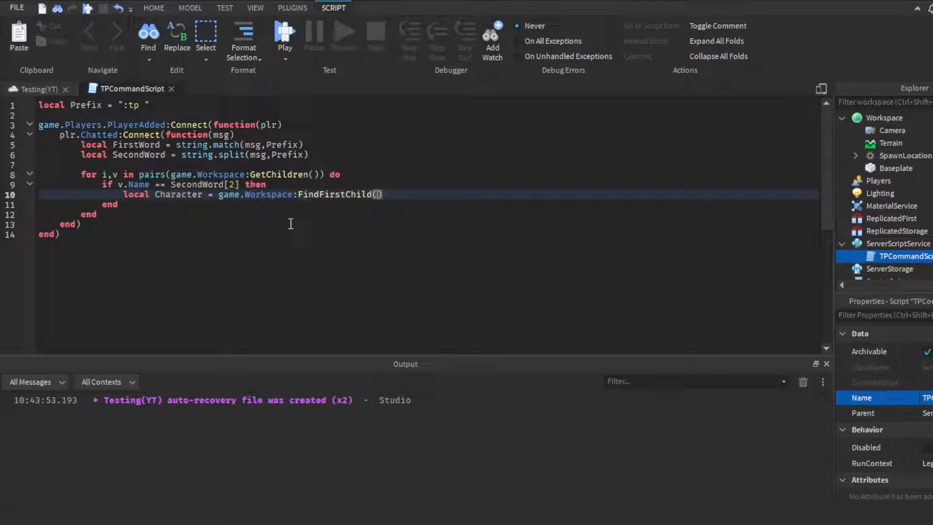
{"action": "type", "text": "plr.Name"}
{"action": "type", "text": "local"}
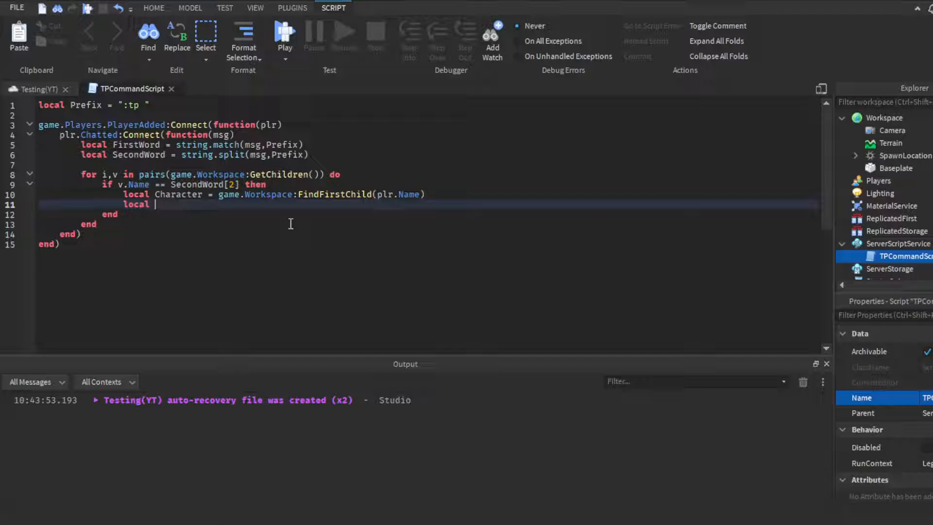
- Set targetcharacter to game.Workspace:FindFirstChild(v.Name) and start a new line
{"action": "type", "text": "targetcharacter = g"}
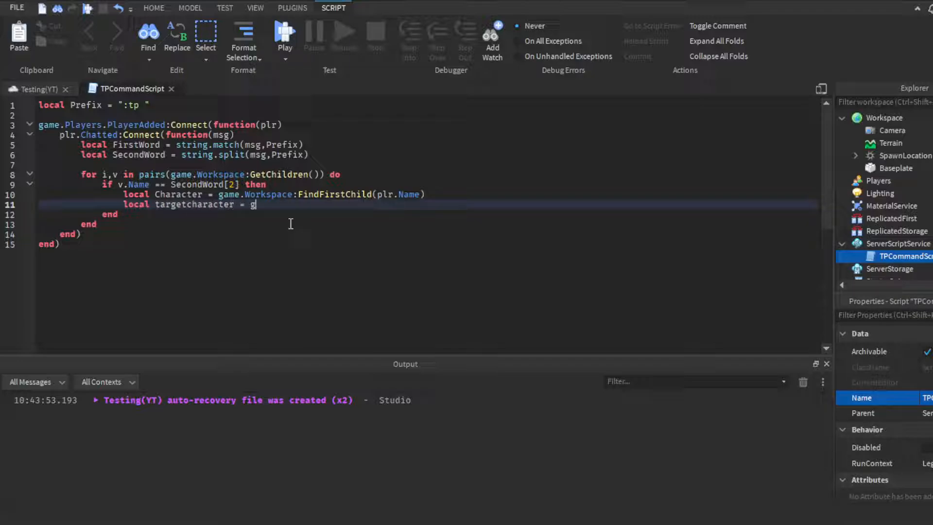
{"action": "type", "text": "ame.Workspace:FindFirstChild()"}
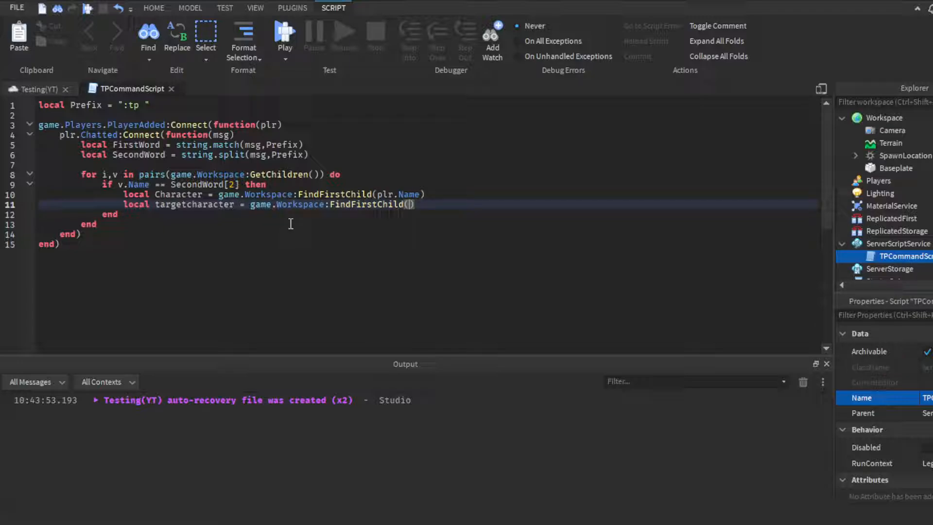
{"action": "mouse_move", "coordinate": [313, 204]}
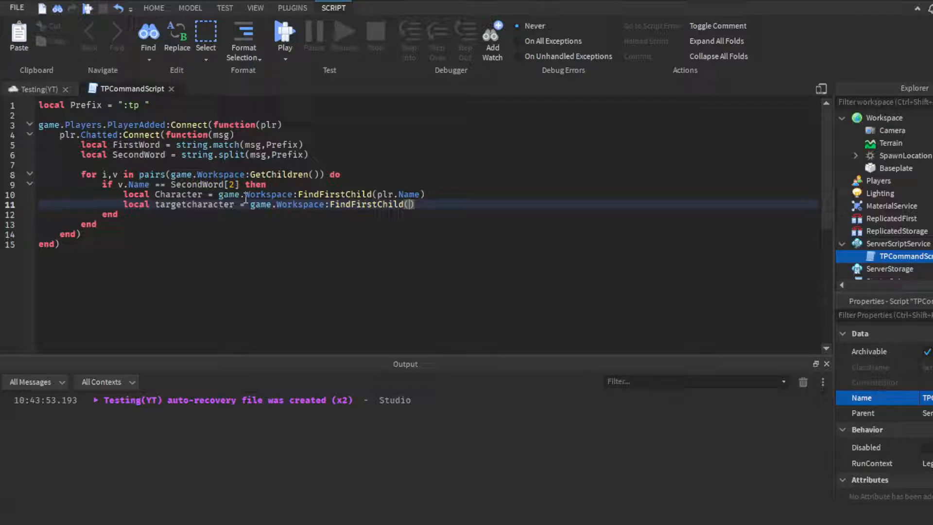
{"action": "type", "text": "v.Name"}
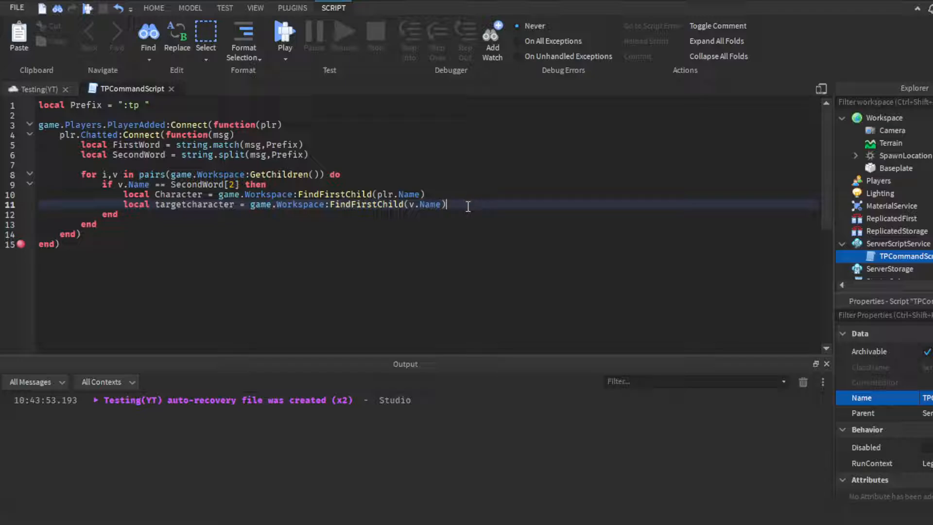
{"action": "key", "text": "enter"}
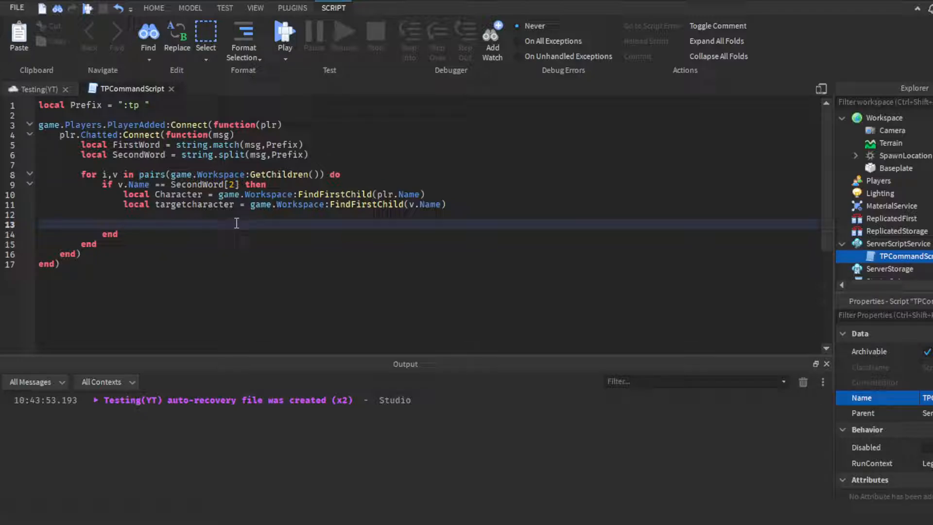
- Call targetcharacter:MoveTo(Character.HumanoidRootPart...) on line 13
{"action": "type", "text": "tar"}
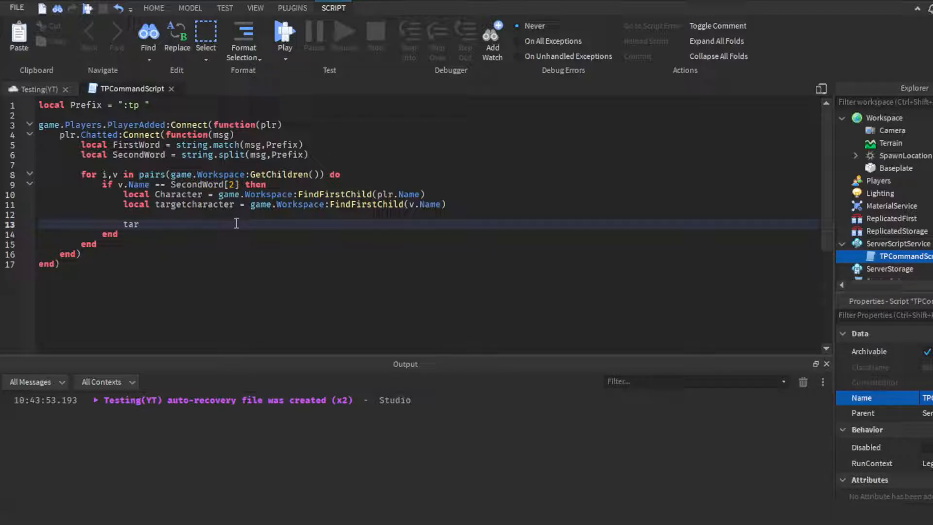
{"action": "type", "text": "getcharacter"}
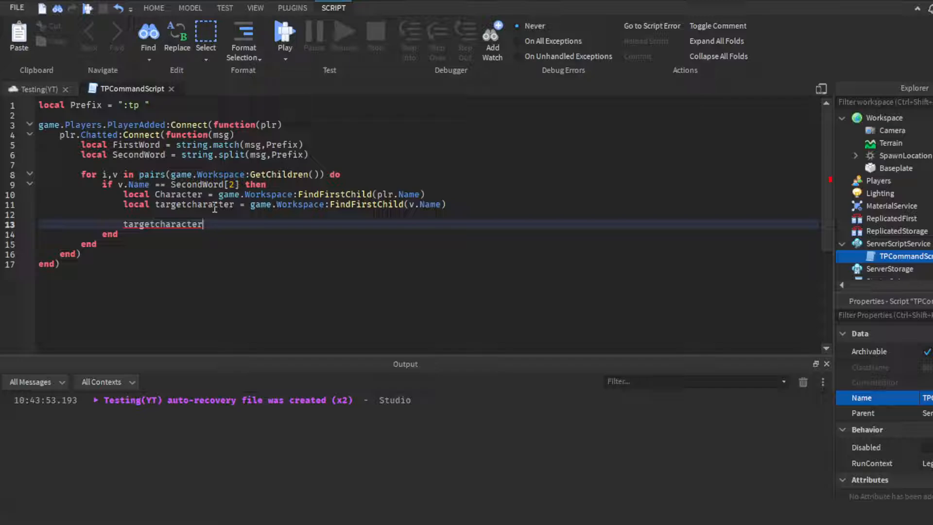
{"action": "type", "text": ":M"}
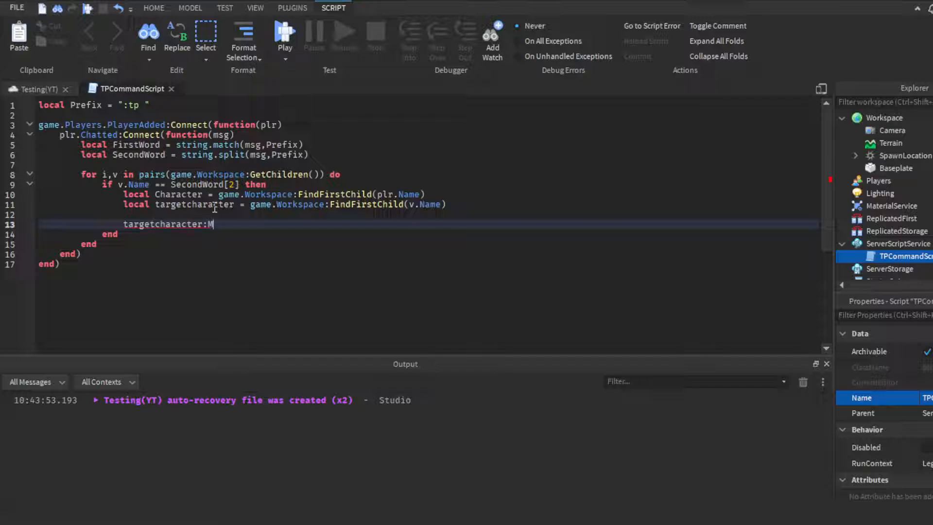
{"action": "type", "text": "oveTo("}
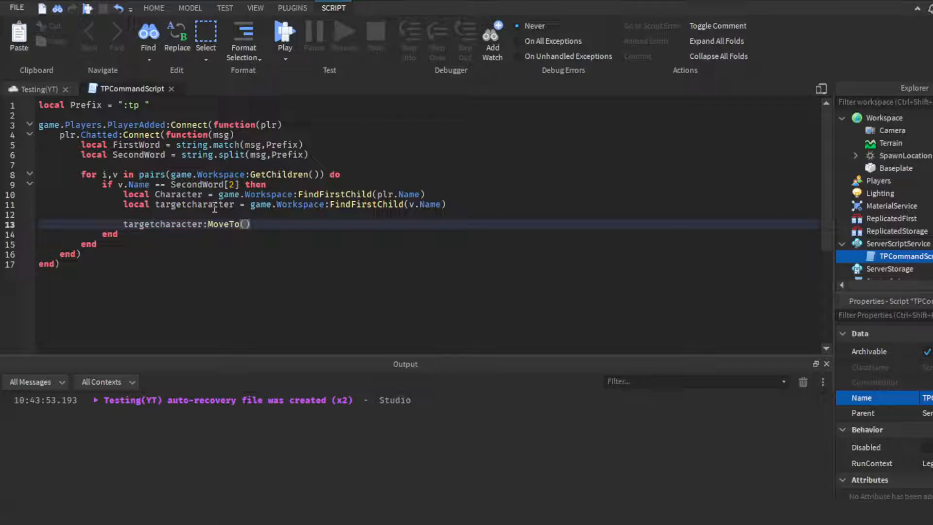
{"action": "type", "text": "Character.H"}
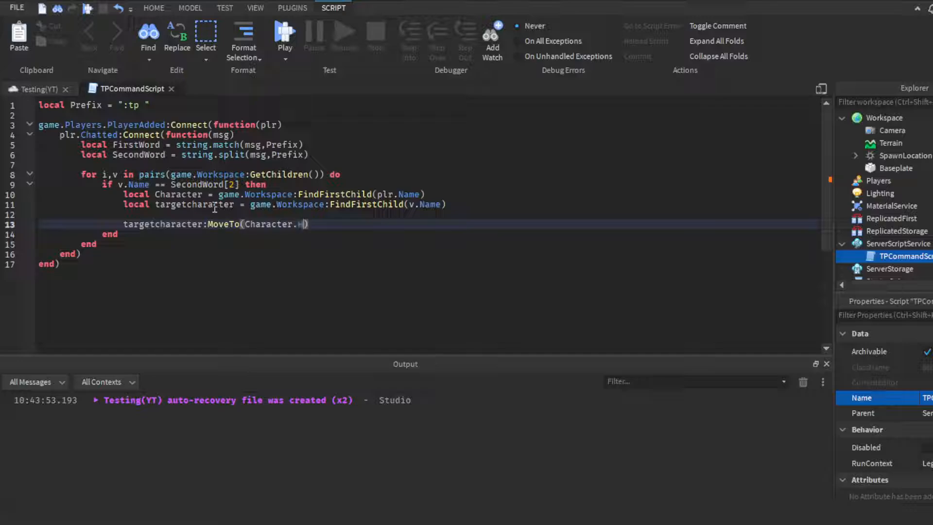
{"action": "type", "text": "umanoidRootP"}
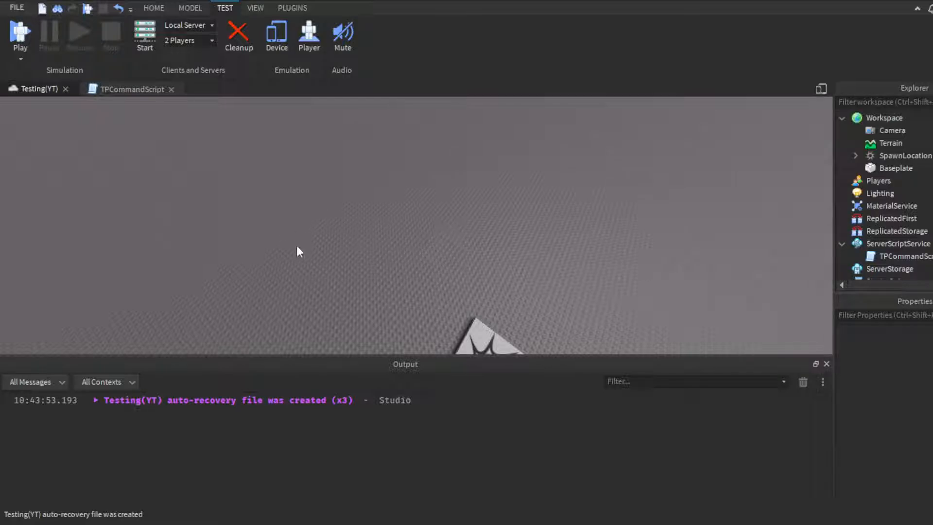
{"action": "mouse_move", "coordinate": [307, 233]}
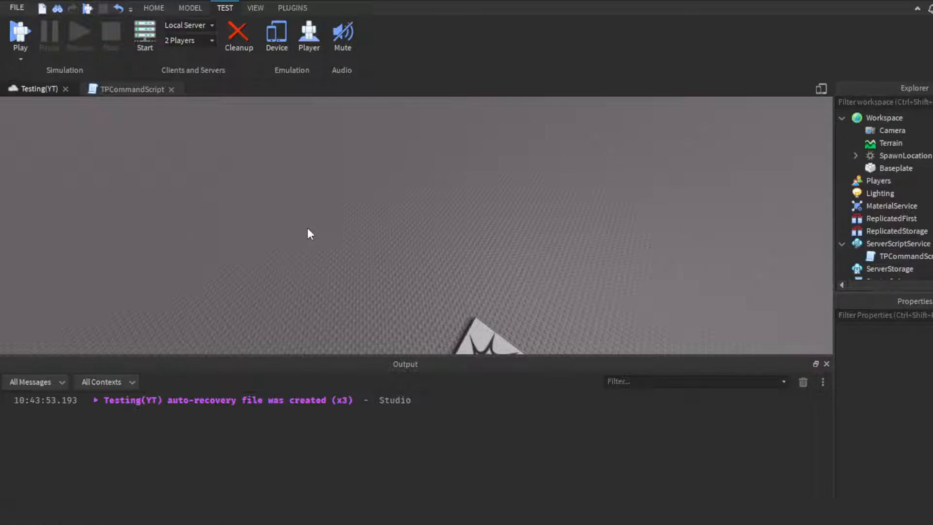
- In Testing(YT), insert a Dummy via Plugins > Build Rig and expand it in Explorer
{"action": "left_click", "coordinate": [342, 35]}
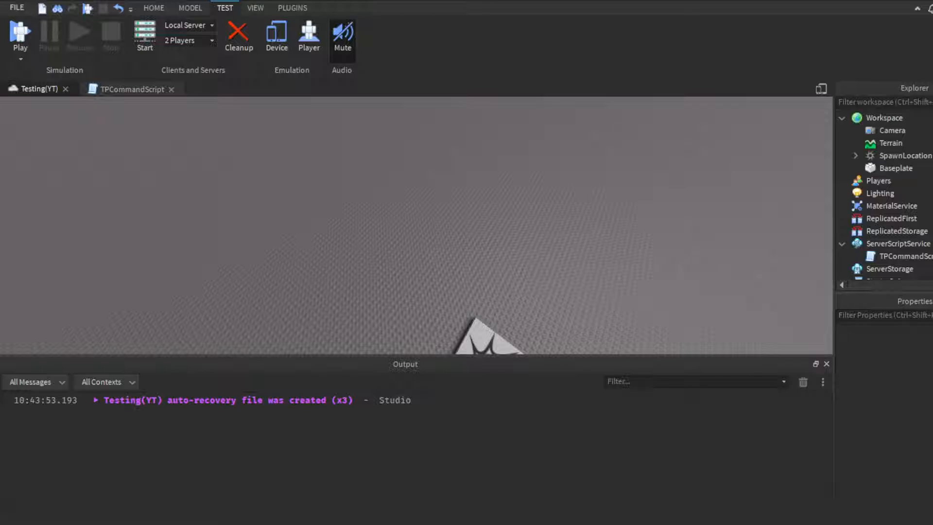
{"action": "mouse_move", "coordinate": [267, 49]}
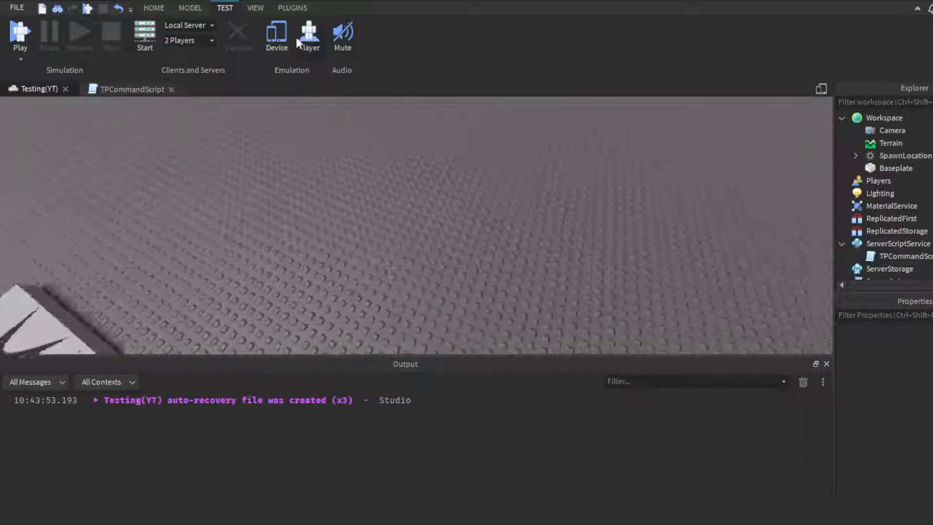
{"action": "left_click", "coordinate": [292, 8]}
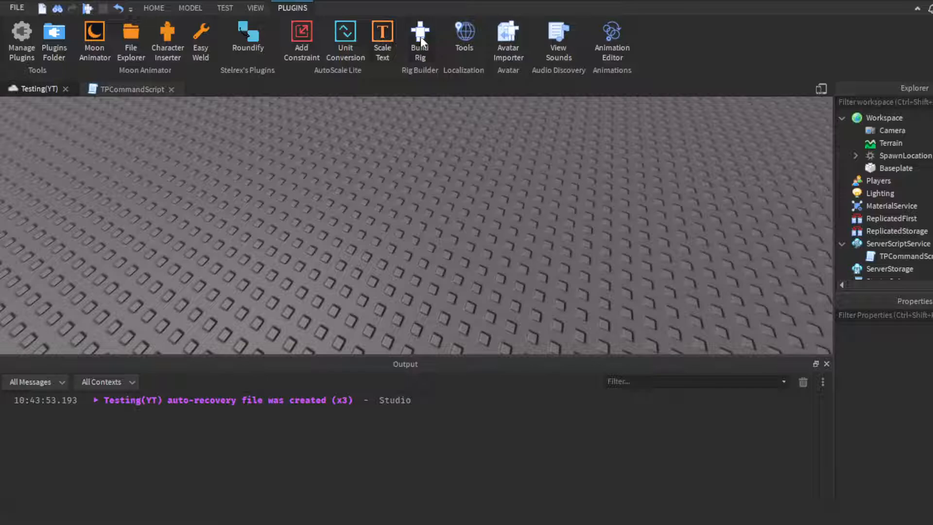
{"action": "left_click", "coordinate": [190, 8]}
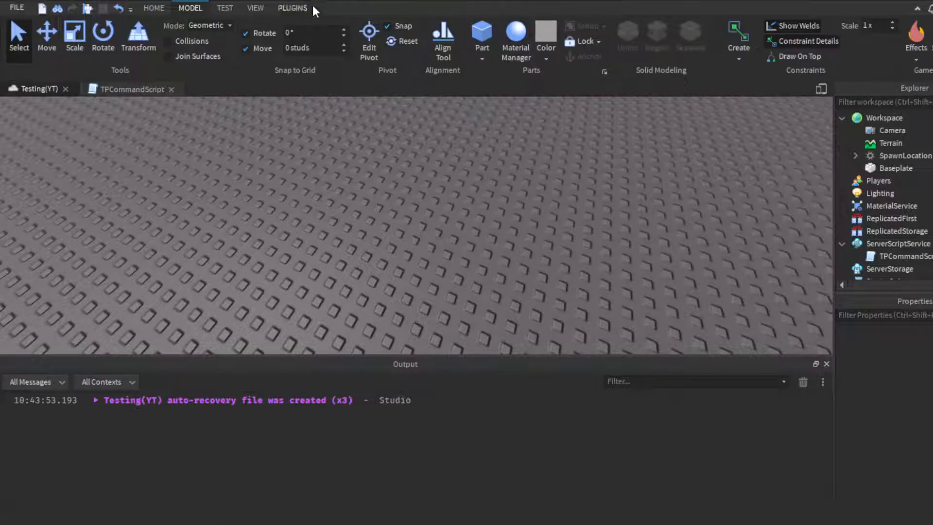
{"action": "left_click", "coordinate": [225, 8]}
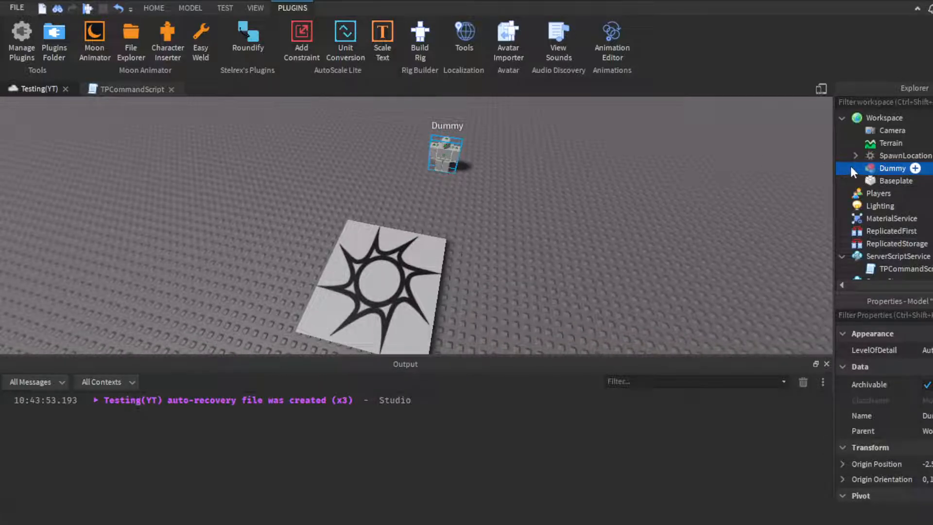
{"action": "left_click", "coordinate": [847, 168]}
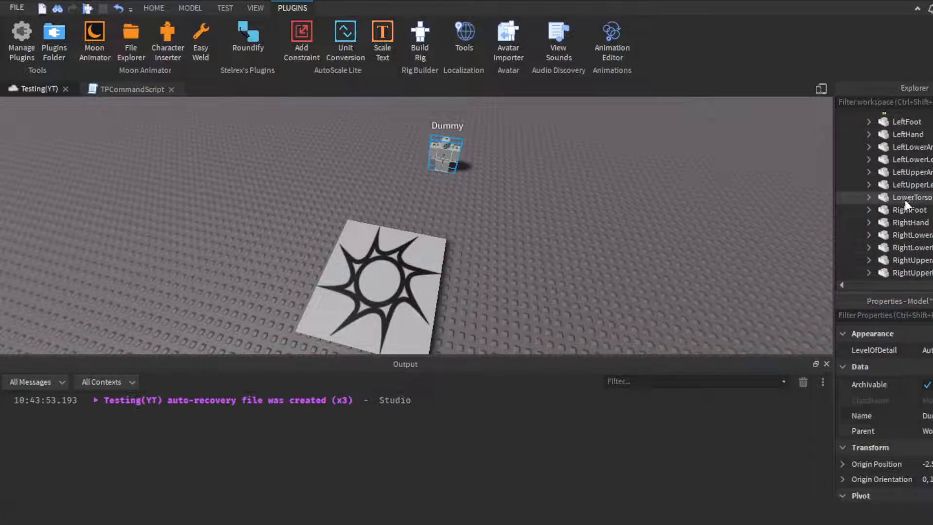
{"action": "scroll", "scroll_direction": "down", "scroll_amount": 3}
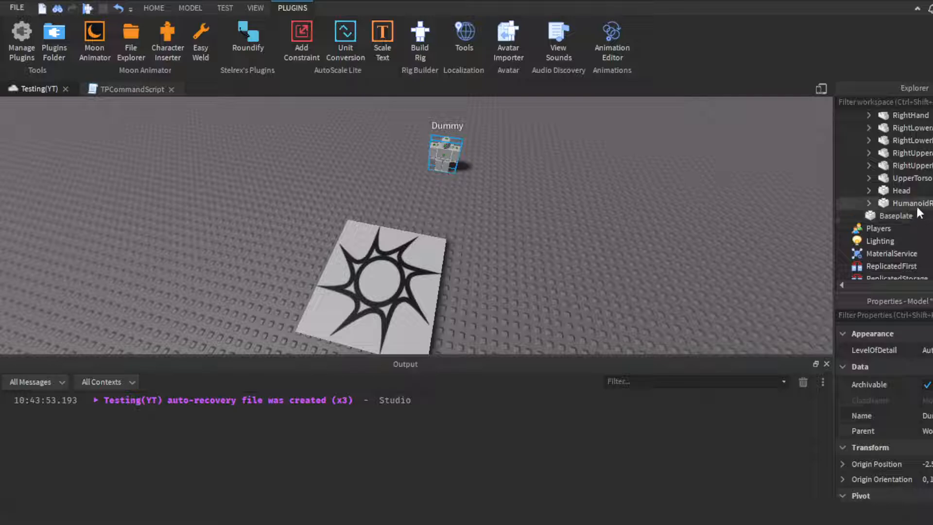
{"action": "left_click", "coordinate": [154, 8]}
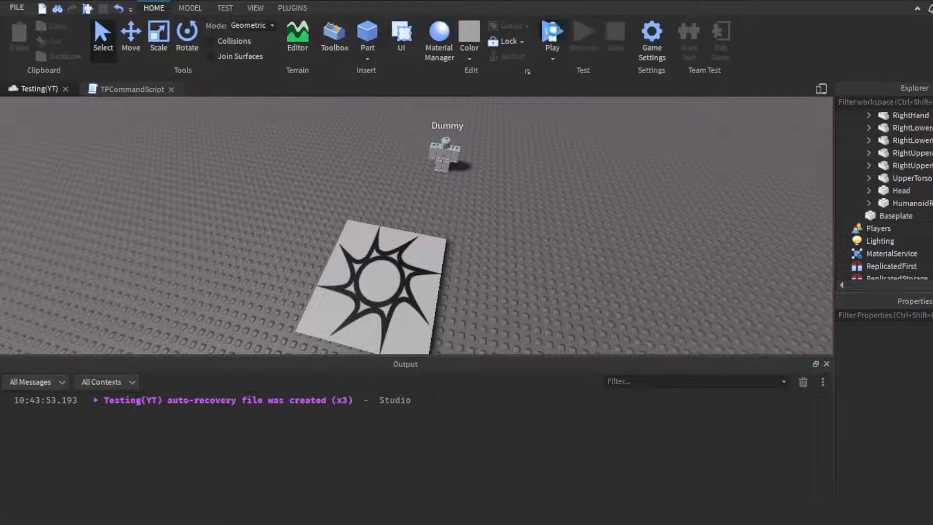
{"action": "left_click", "coordinate": [551, 34]}
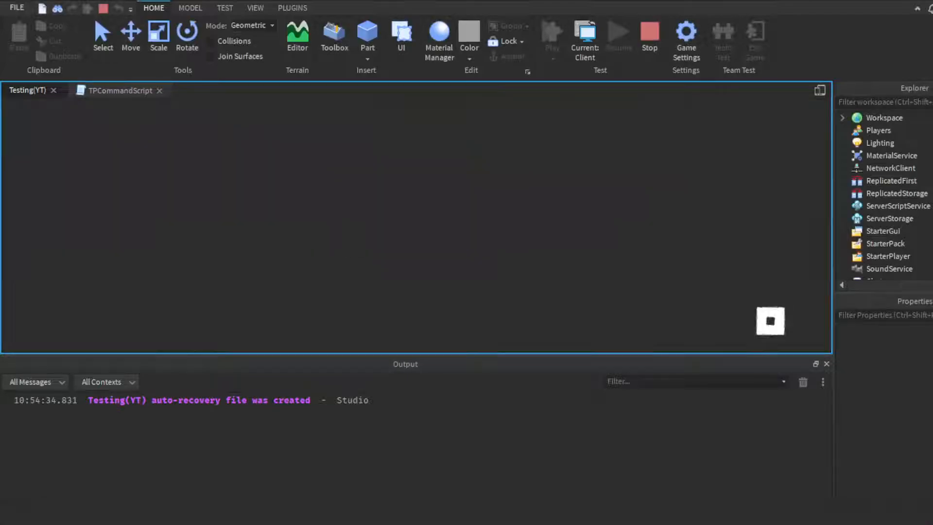
- Start the play test and send ':tp Dummy' in chat to teleport the Dummy
{"action": "left_click", "coordinate": [549, 34]}
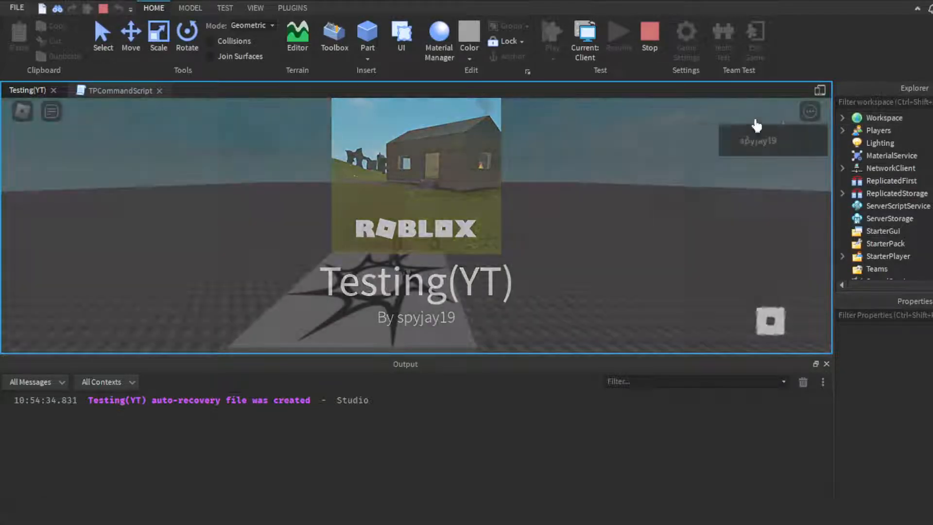
{"action": "left_click", "coordinate": [550, 34]}
{"action": "type", "text": ":tp Dummy"}
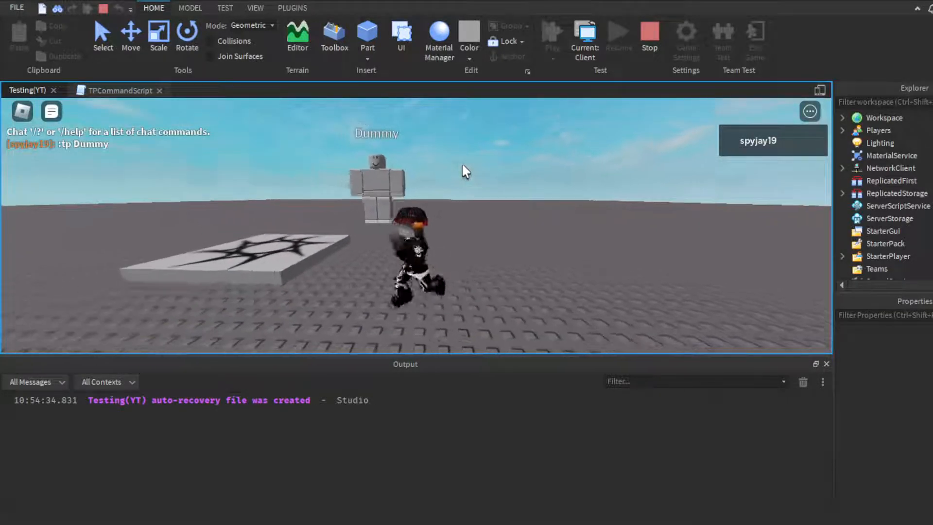
{"action": "left_click", "coordinate": [292, 8]}
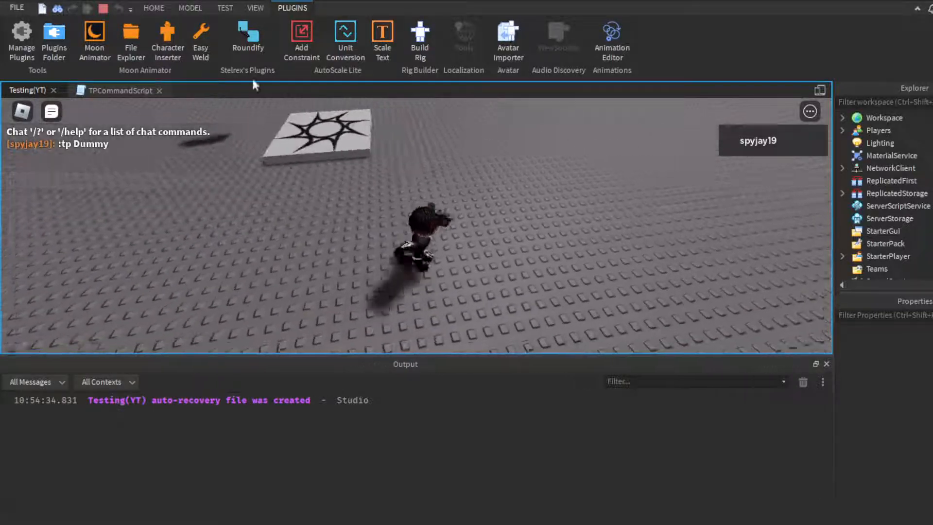
{"action": "left_click", "coordinate": [153, 7]}
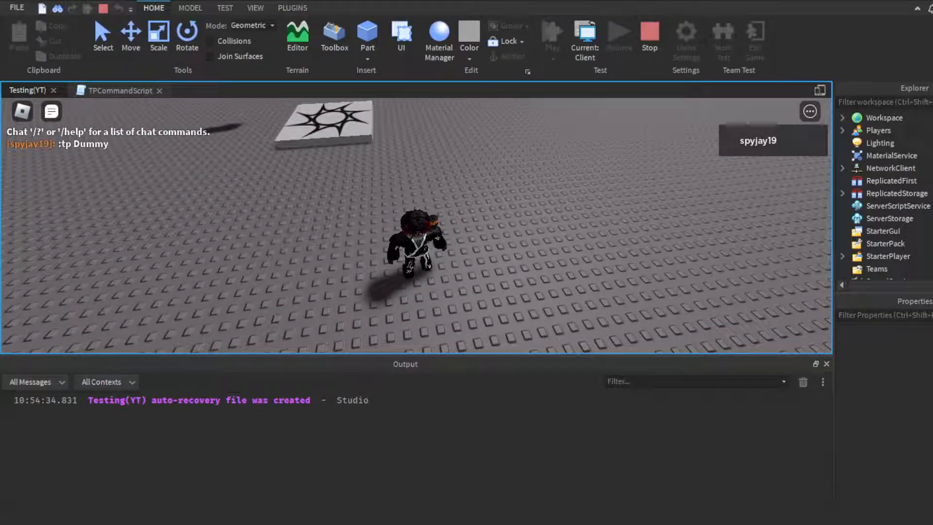